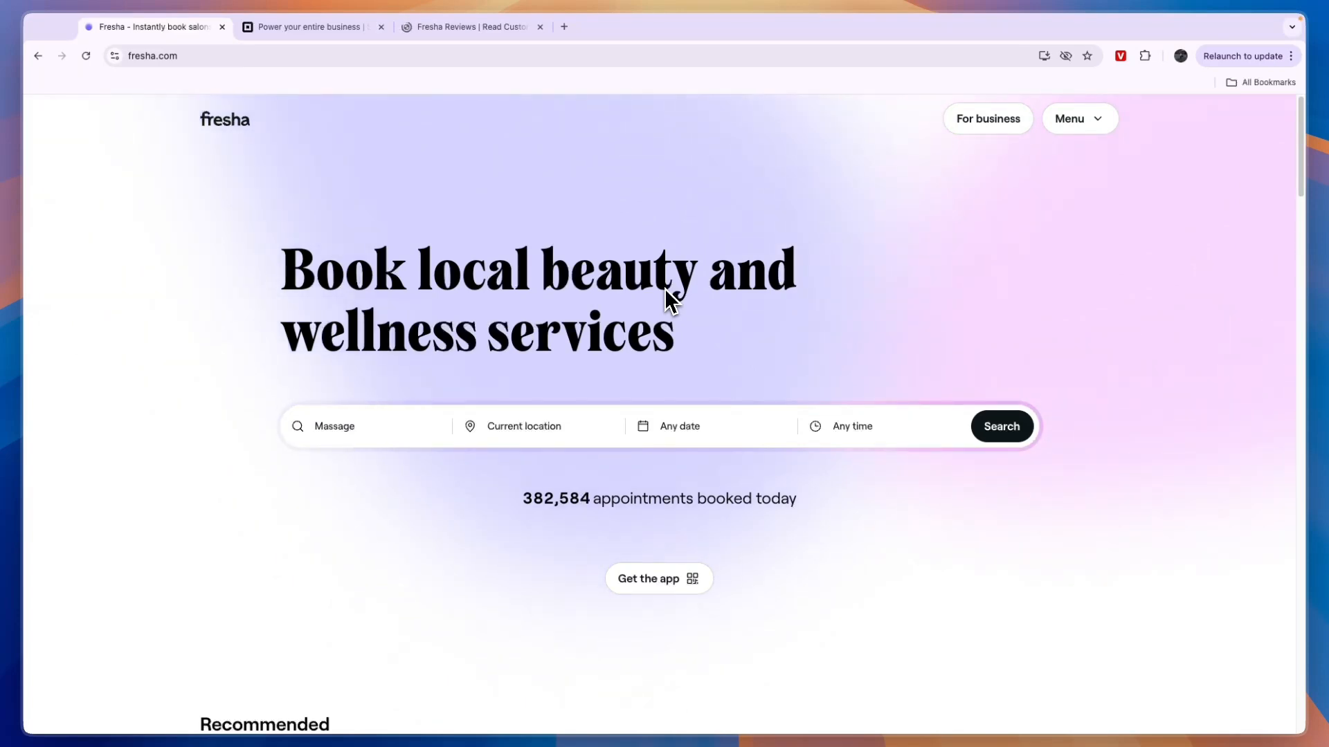
Glance at the Square homepage, return to Fresha and peek at its top treatment categories.
{"action": "left_click", "coordinate": [312, 27]}
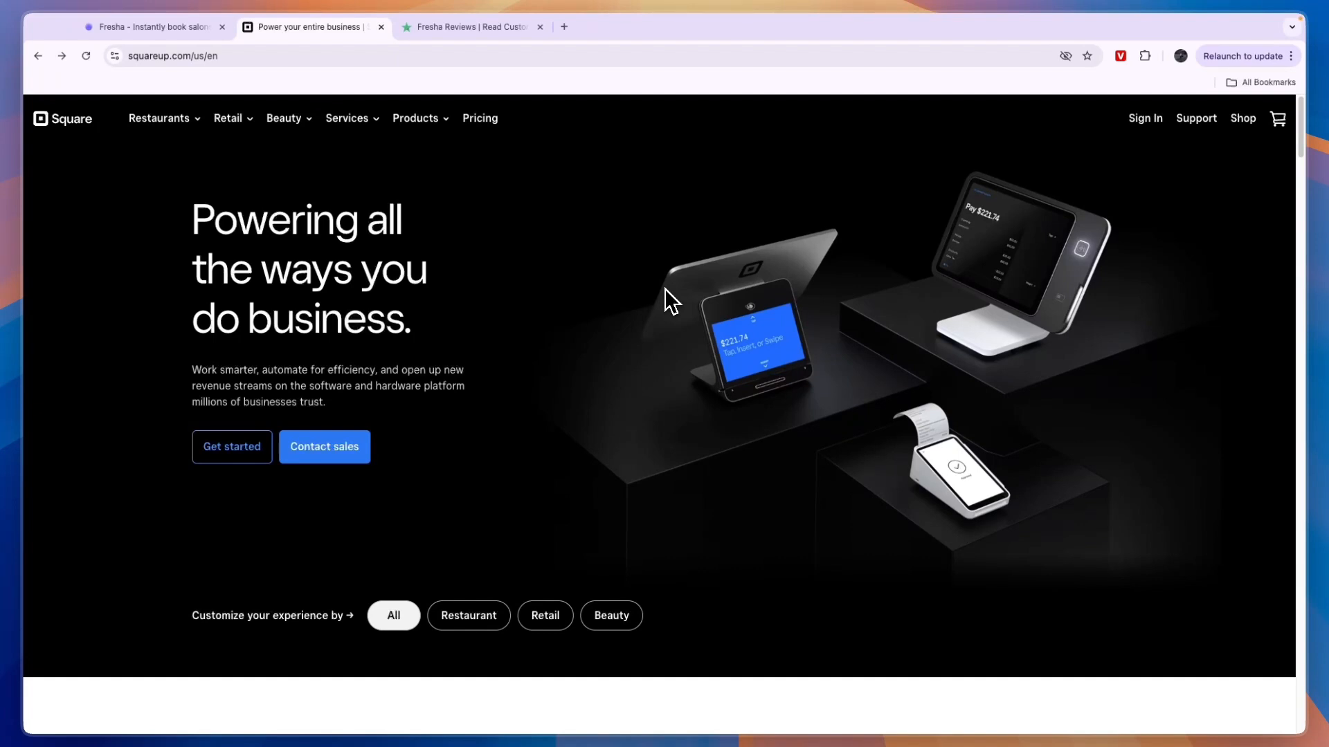
{"action": "left_click", "coordinate": [152, 26]}
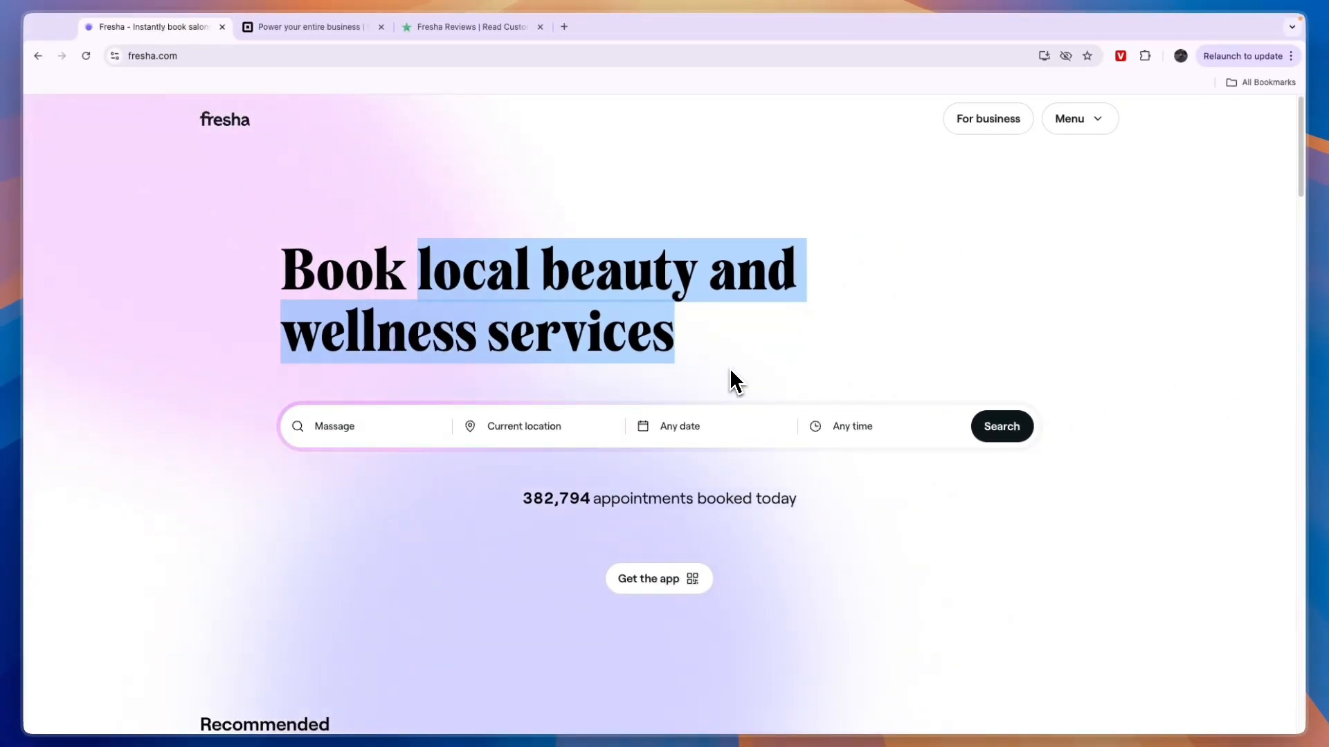
{"action": "left_click", "coordinate": [364, 426]}
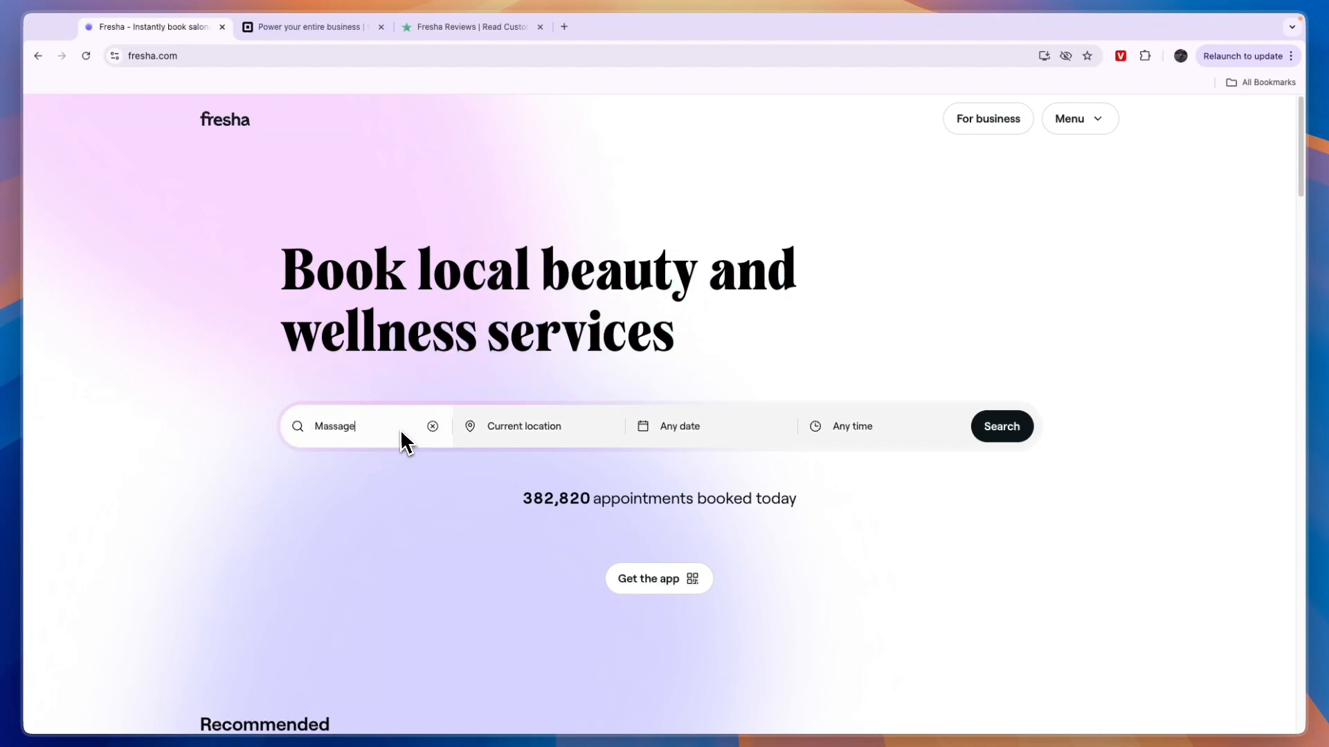
{"action": "left_click", "coordinate": [356, 427]}
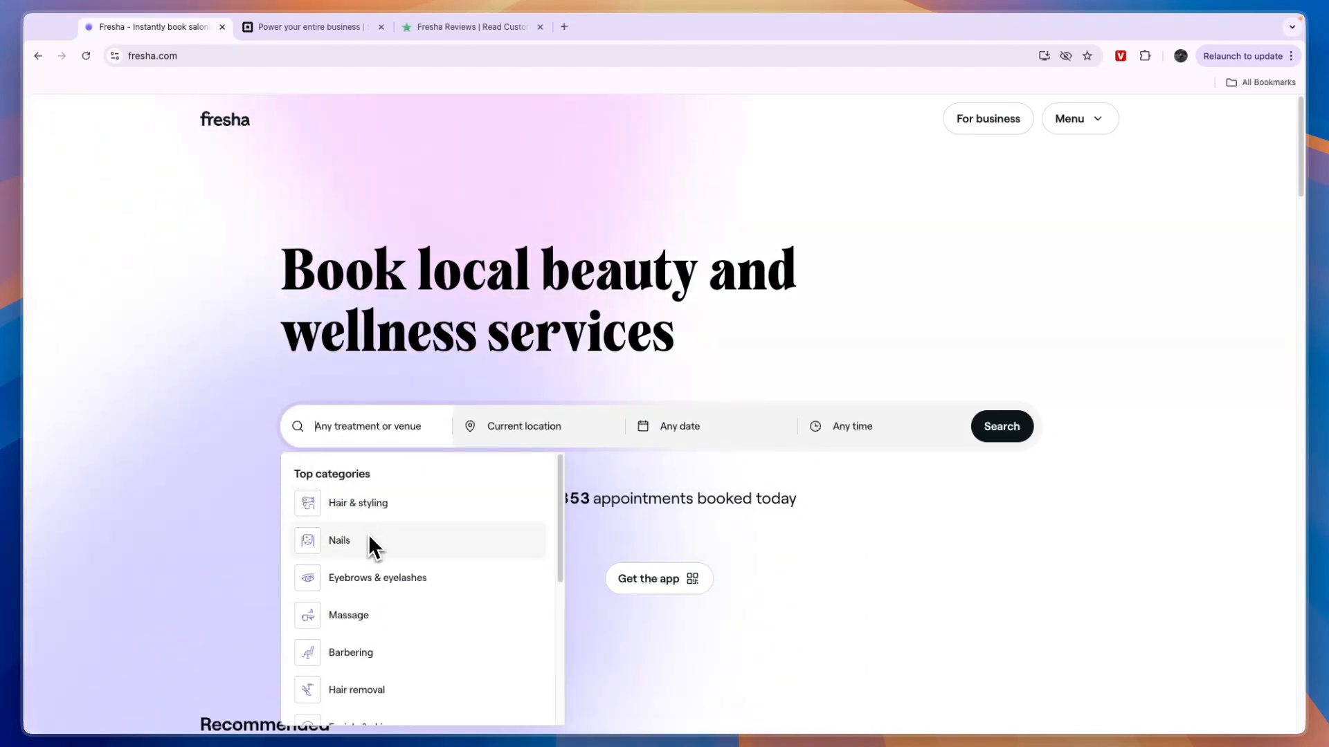
{"action": "mouse_move", "coordinate": [386, 661]}
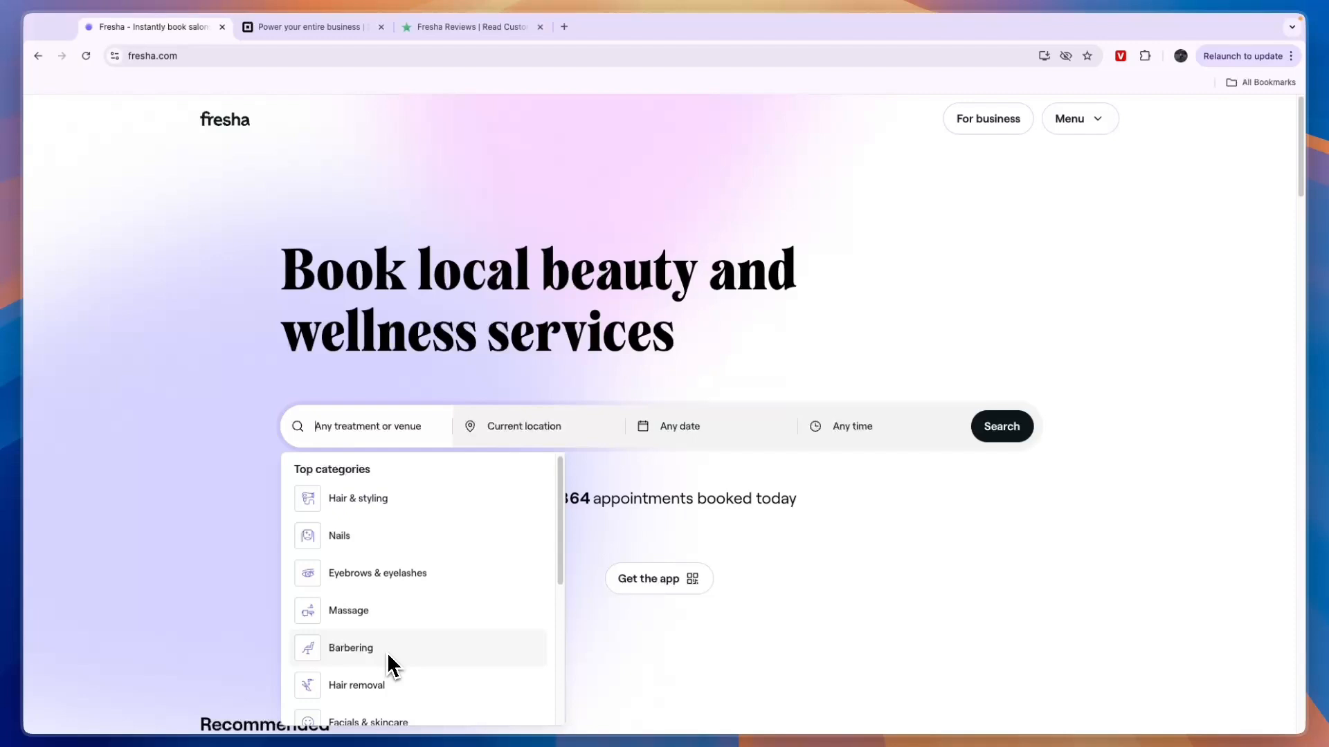
{"action": "left_click", "coordinate": [187, 472]}
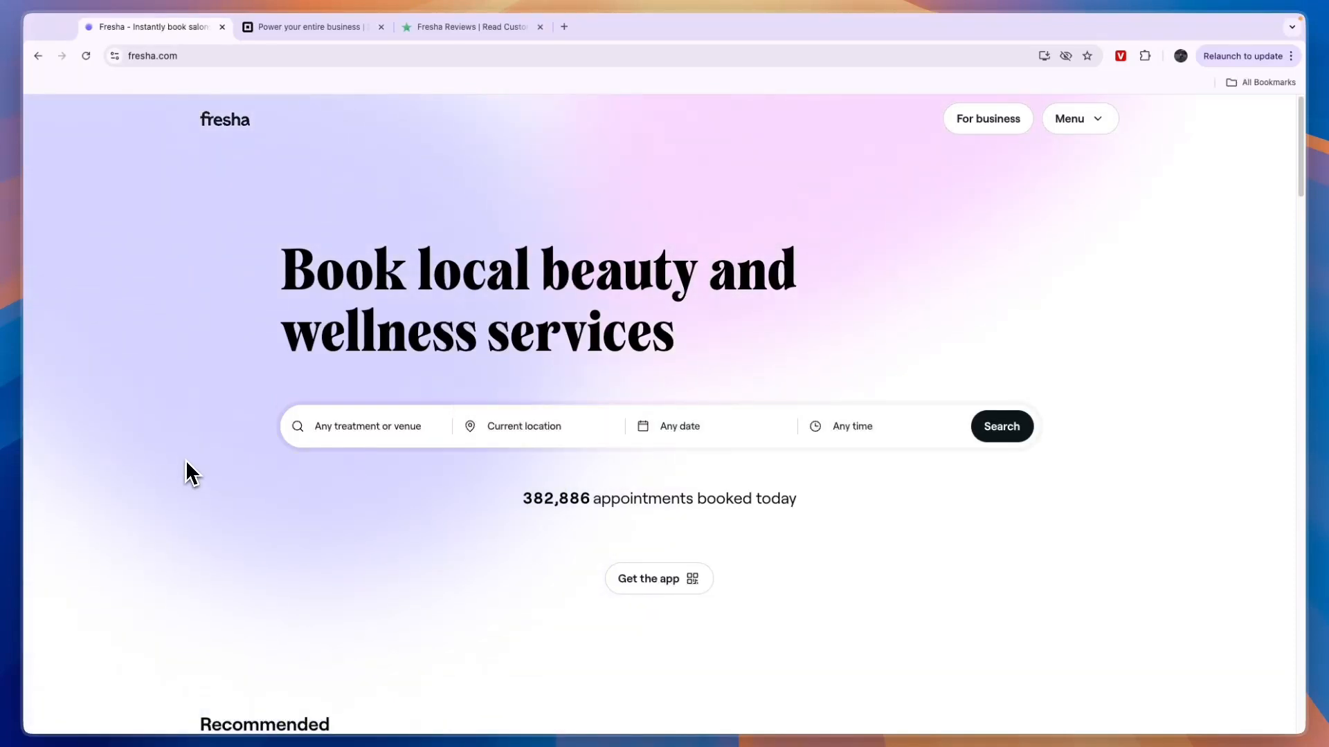
{"action": "mouse_move", "coordinate": [555, 377]}
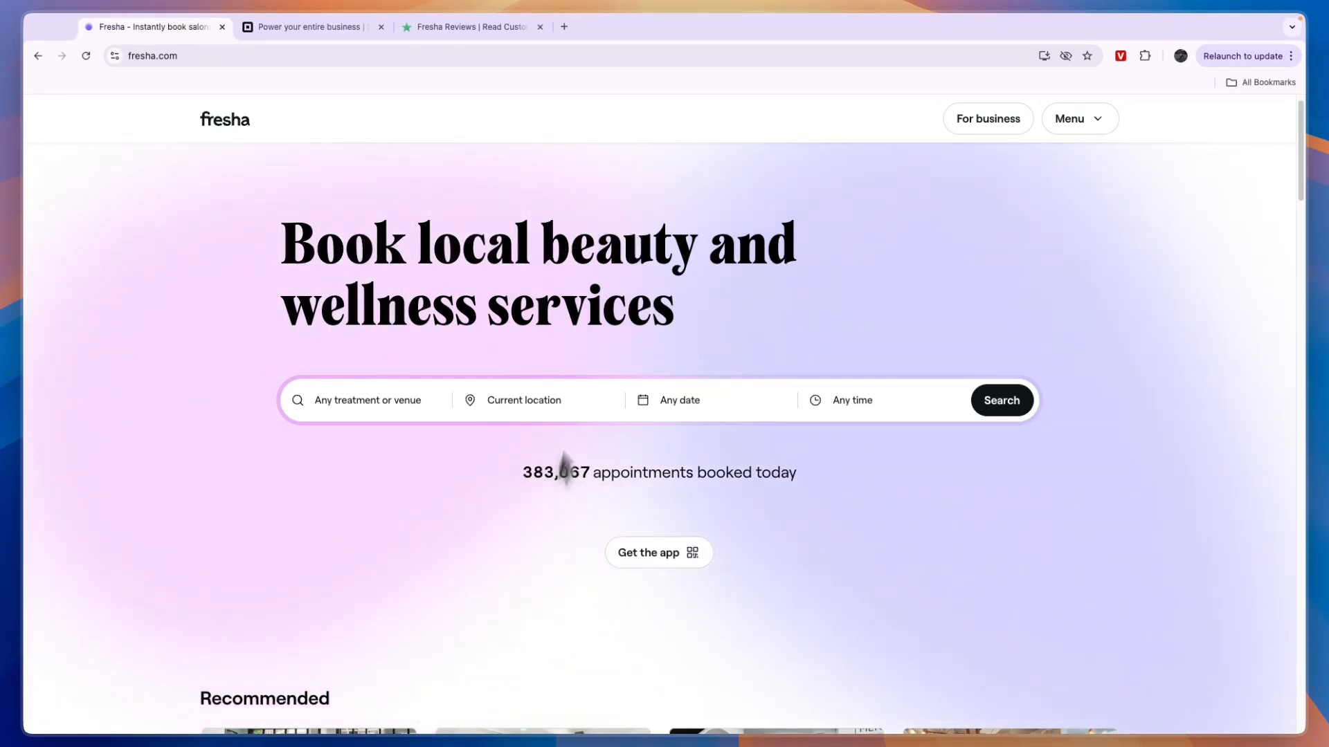
Scroll past Fresha's recommended Amsterdam salons and barbershops, then return to the Square homepage.
{"action": "scroll", "scroll_direction": "down", "scroll_amount": 3}
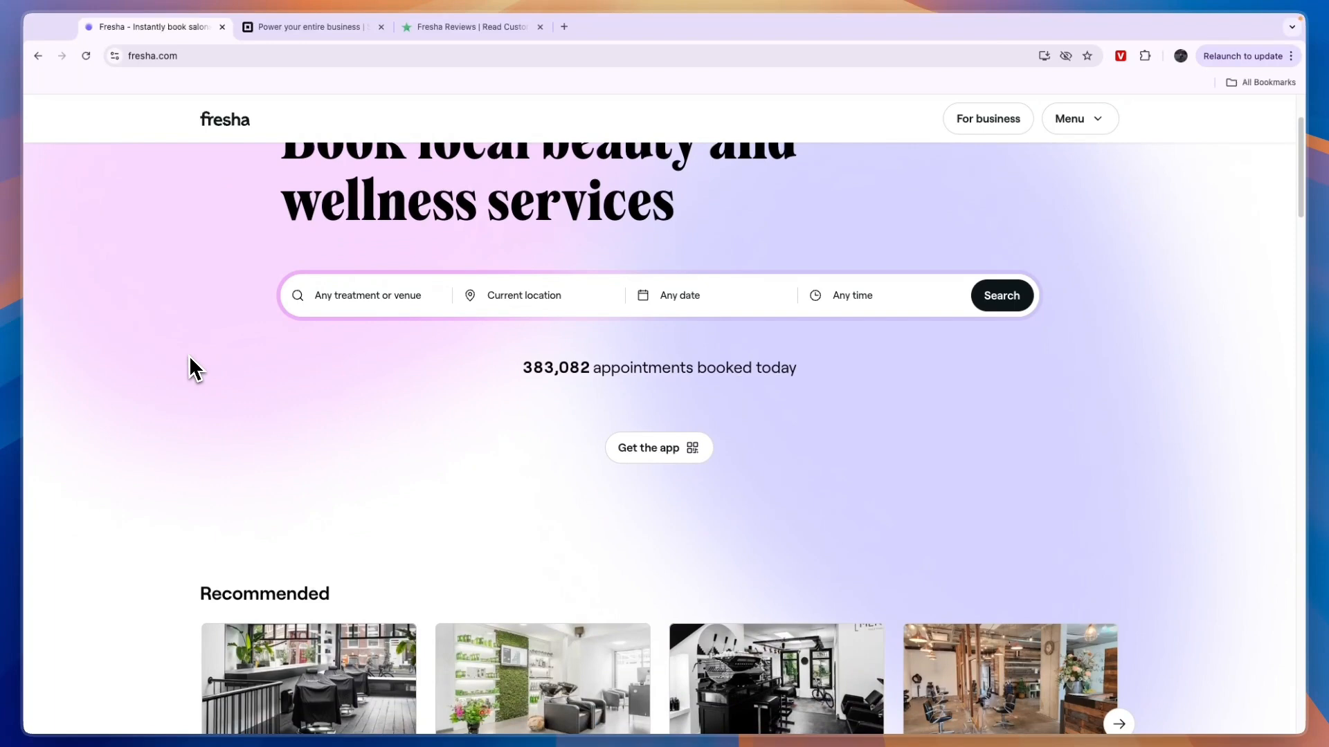
{"action": "scroll", "scroll_direction": "down", "scroll_amount": 3}
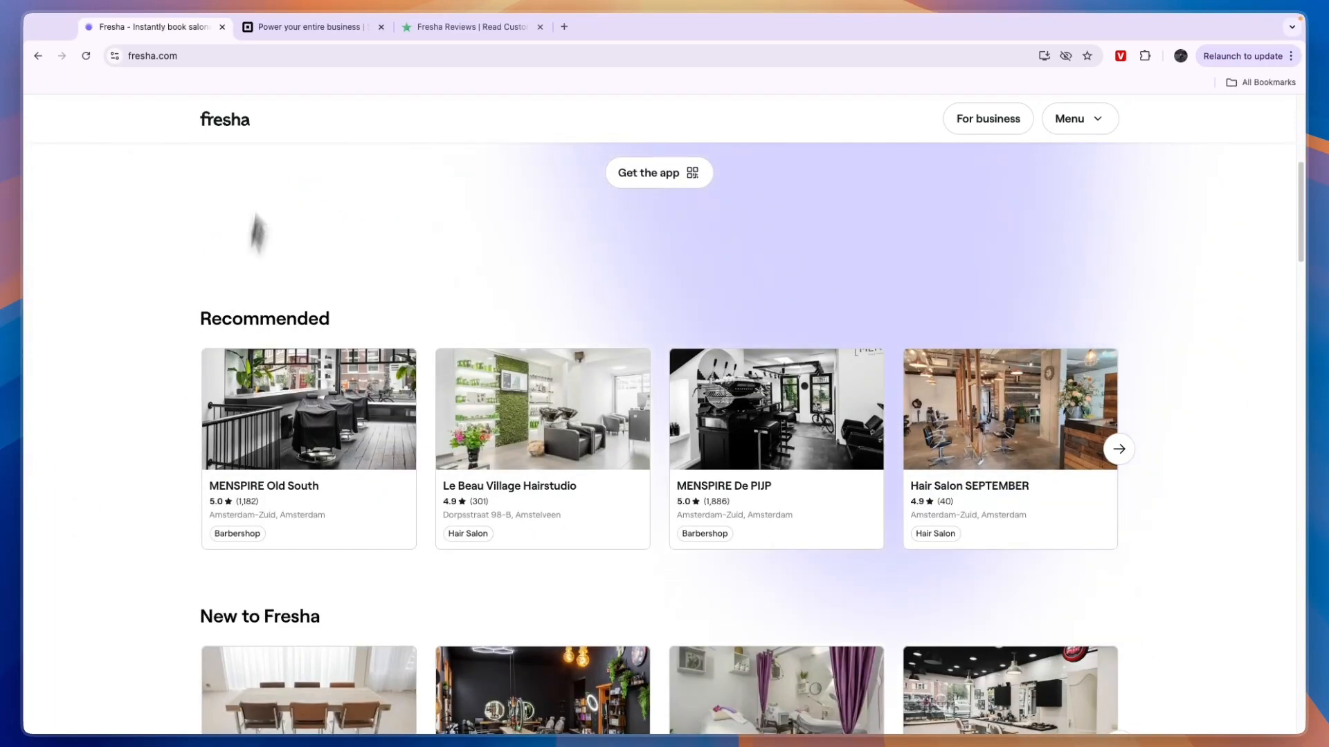
{"action": "left_click", "coordinate": [311, 27]}
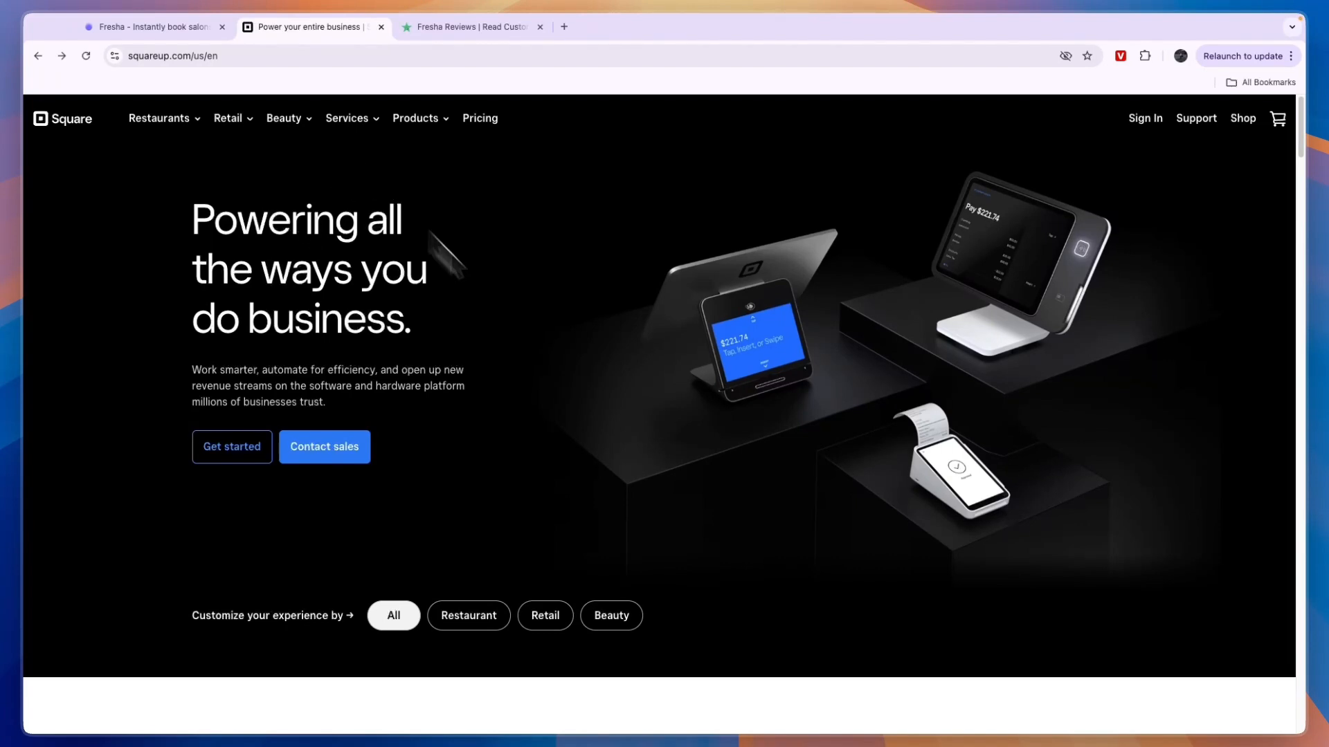
{"action": "mouse_move", "coordinate": [1004, 491]}
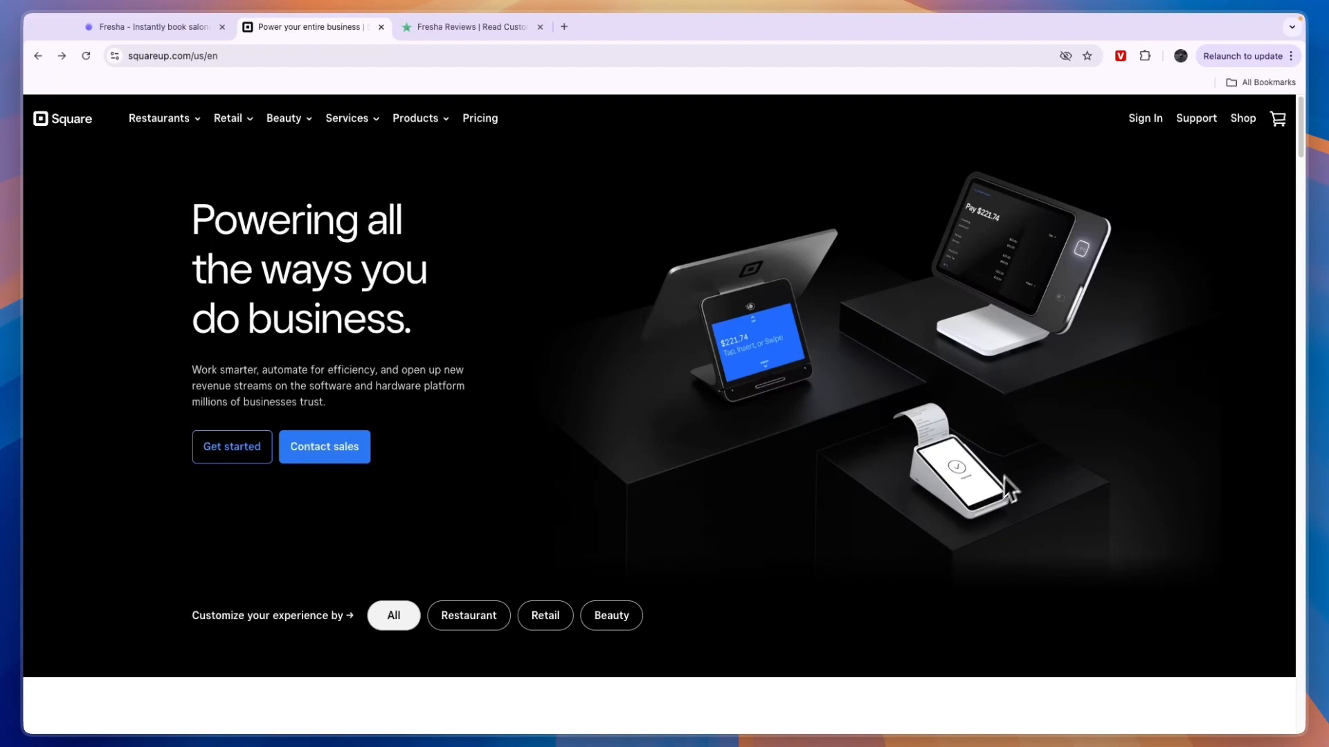
{"action": "mouse_move", "coordinate": [998, 497]}
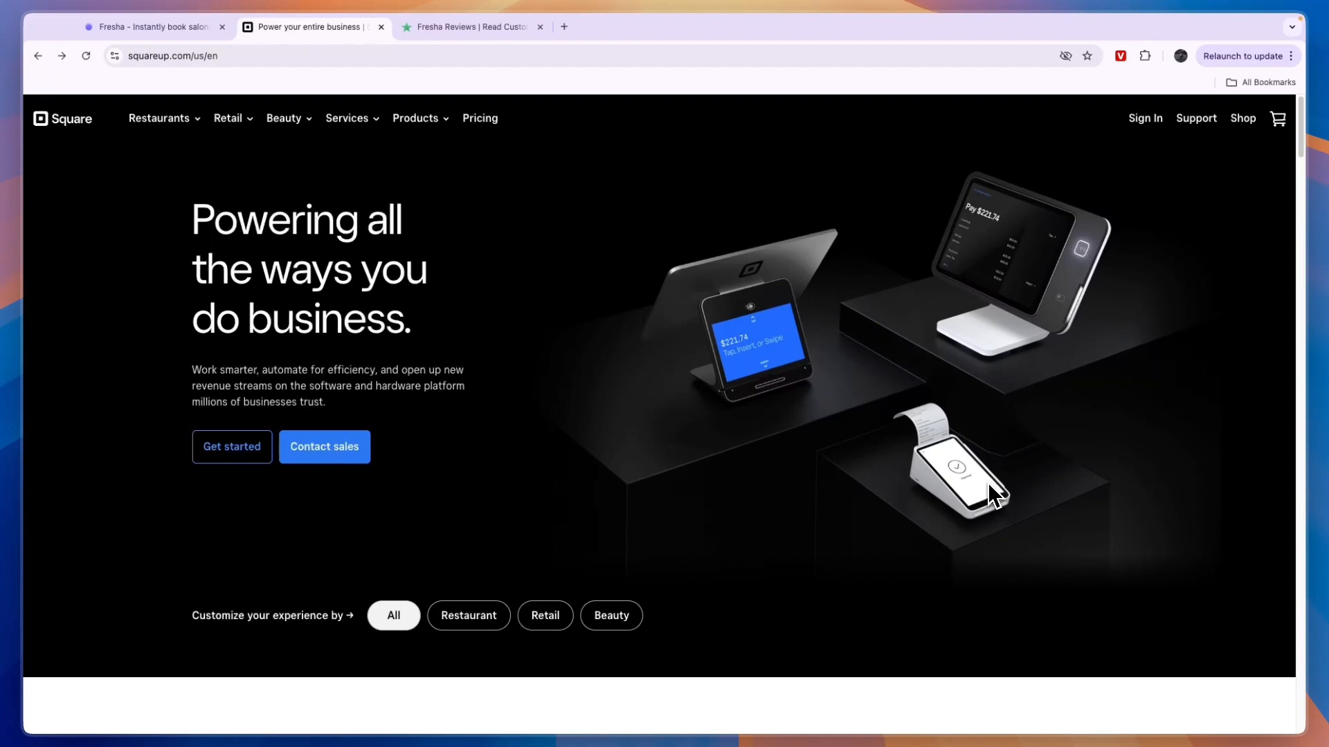
{"action": "mouse_move", "coordinate": [205, 172]}
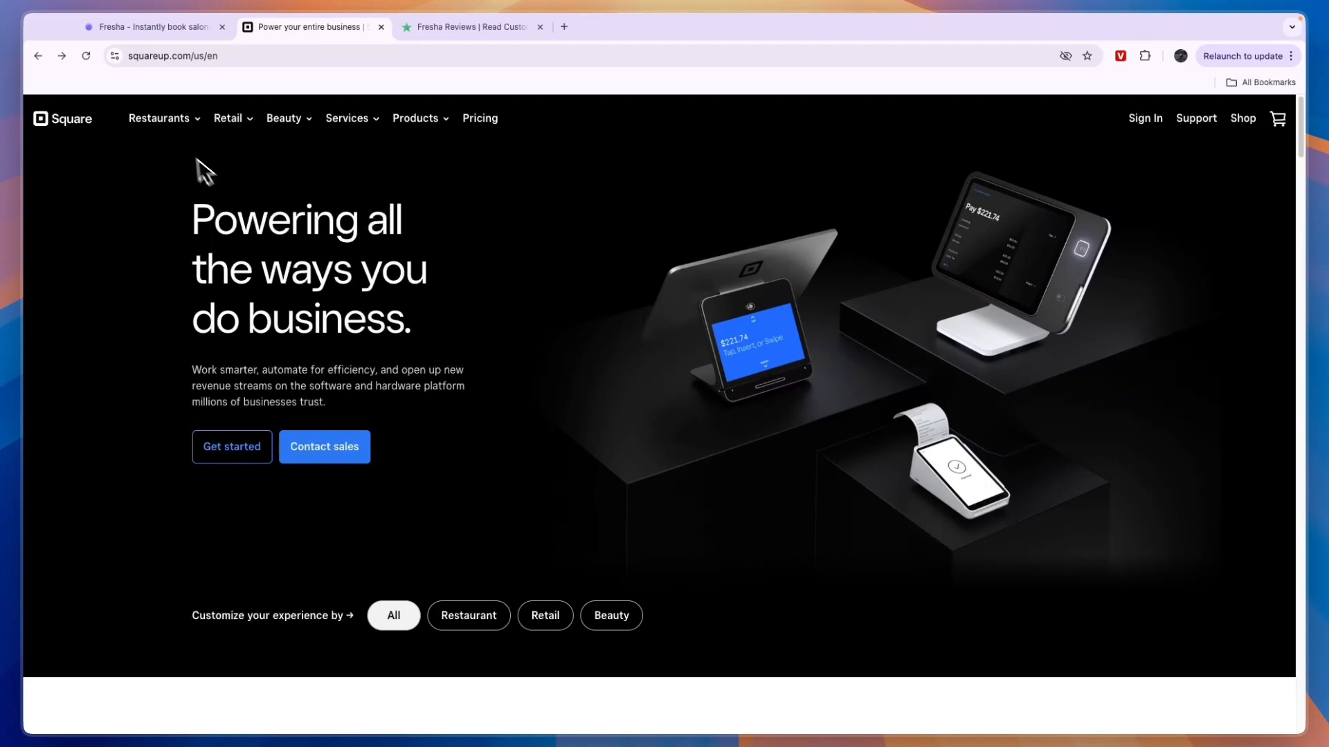
Browse Square's Restaurants and Beauty menus and open the Appointments POS product page.
{"action": "left_click", "coordinate": [159, 118]}
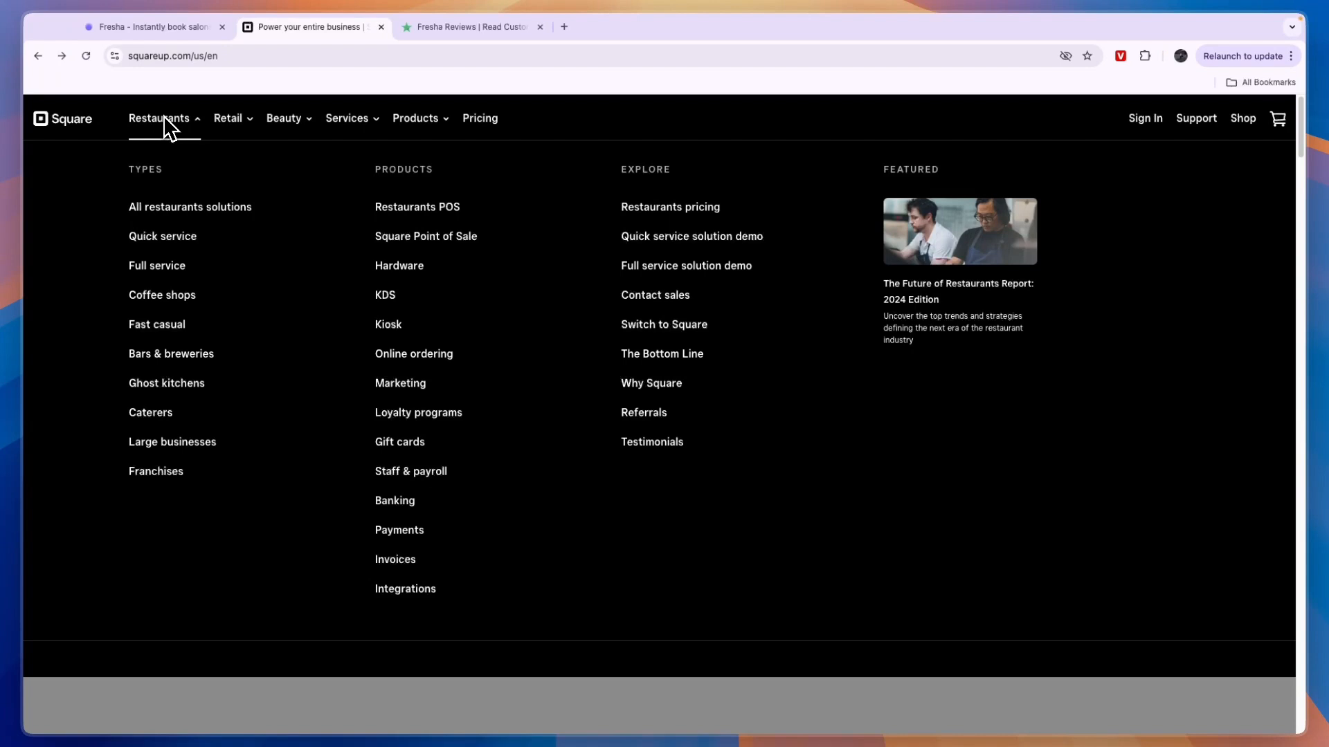
{"action": "mouse_move", "coordinate": [191, 136]}
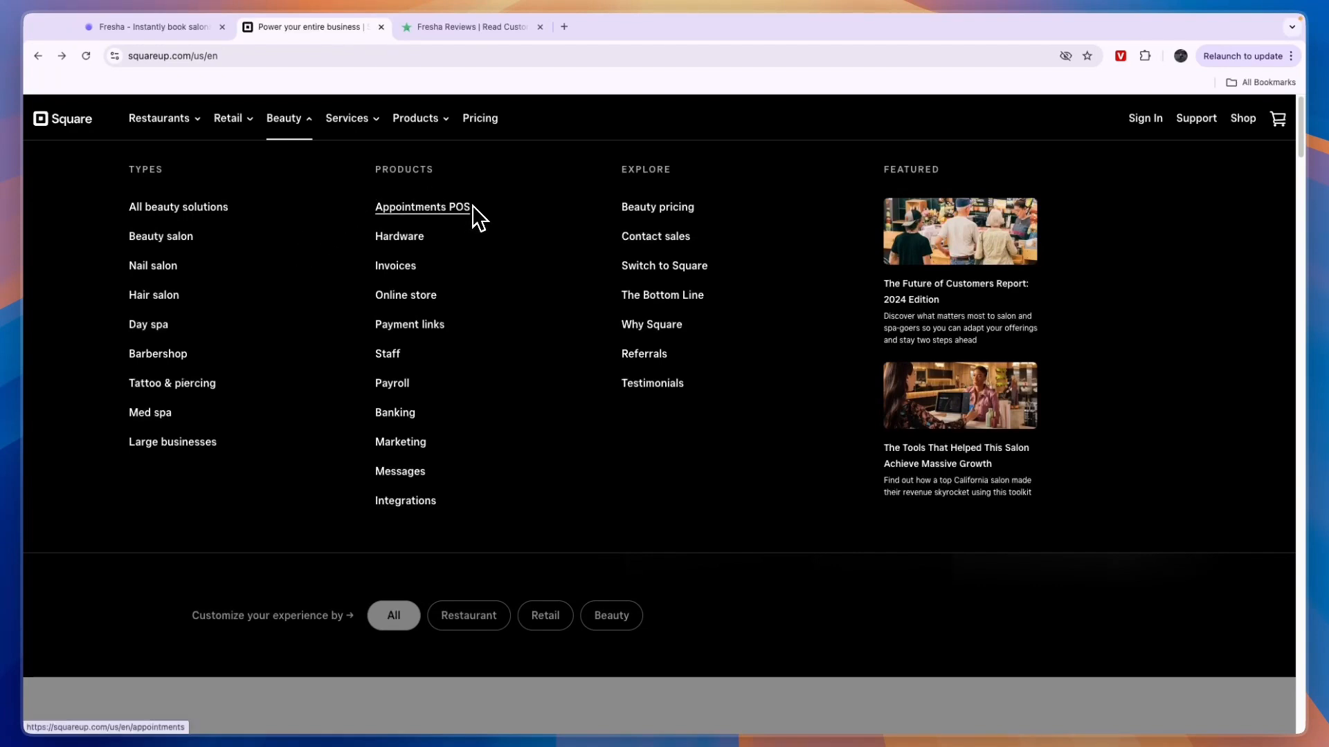
{"action": "mouse_move", "coordinate": [399, 237]}
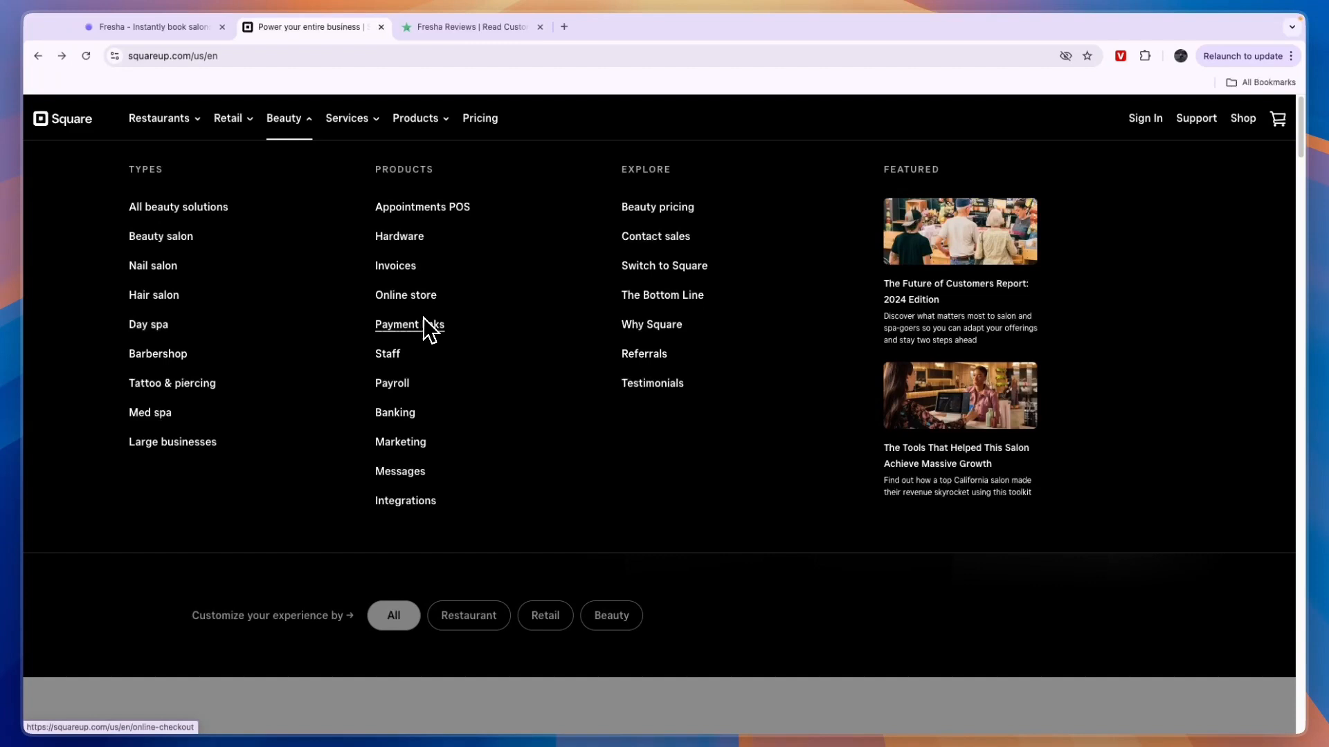
{"action": "mouse_move", "coordinate": [392, 358]}
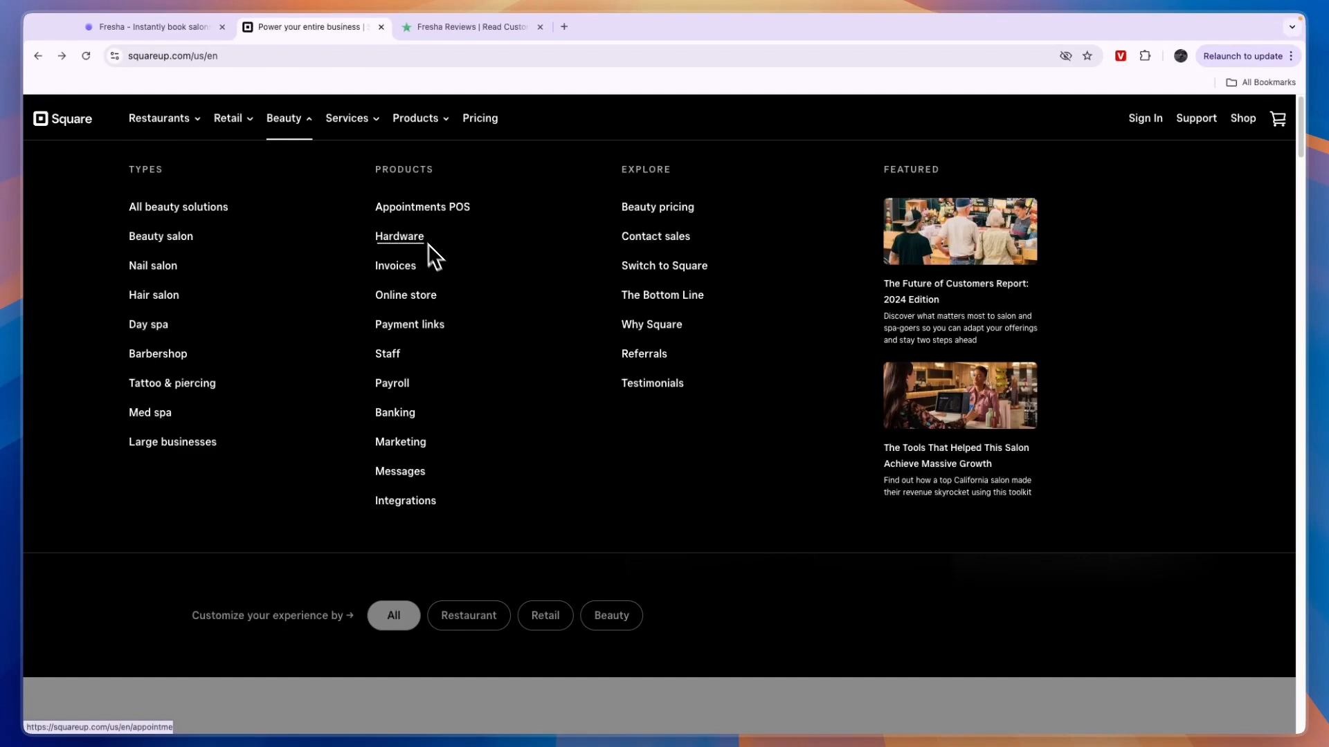
{"action": "left_click", "coordinate": [422, 206]}
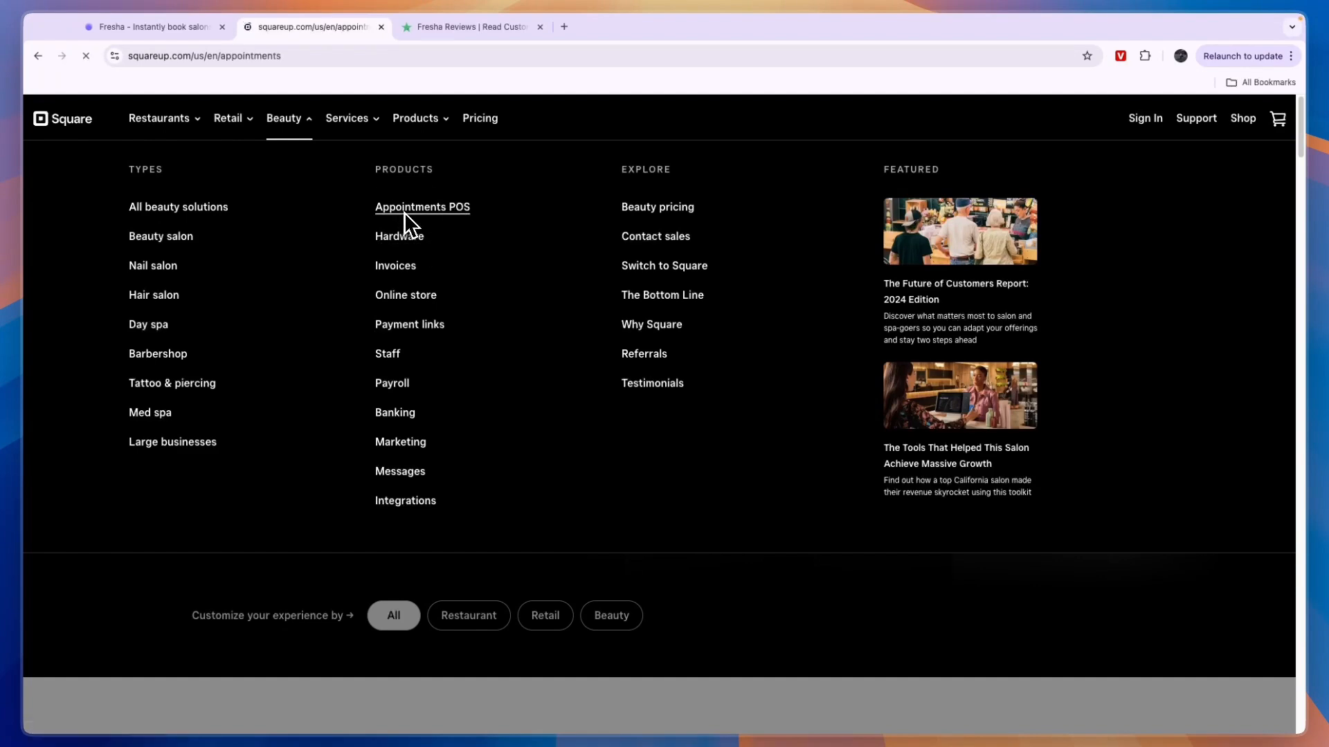
Skim the Square Appointments scheduling, POS and client features, then open its Pricing page.
{"action": "left_click", "coordinate": [420, 206]}
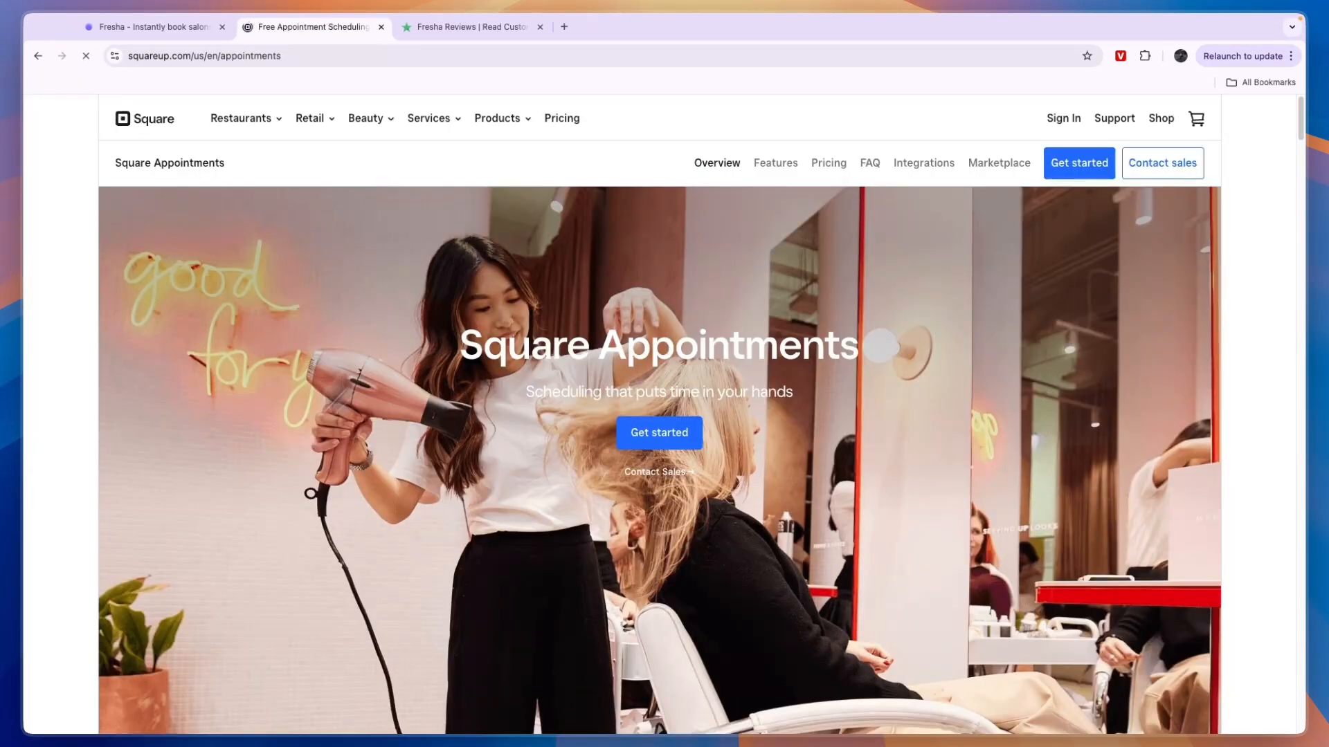
{"action": "scroll", "scroll_direction": "down", "scroll_amount": 3}
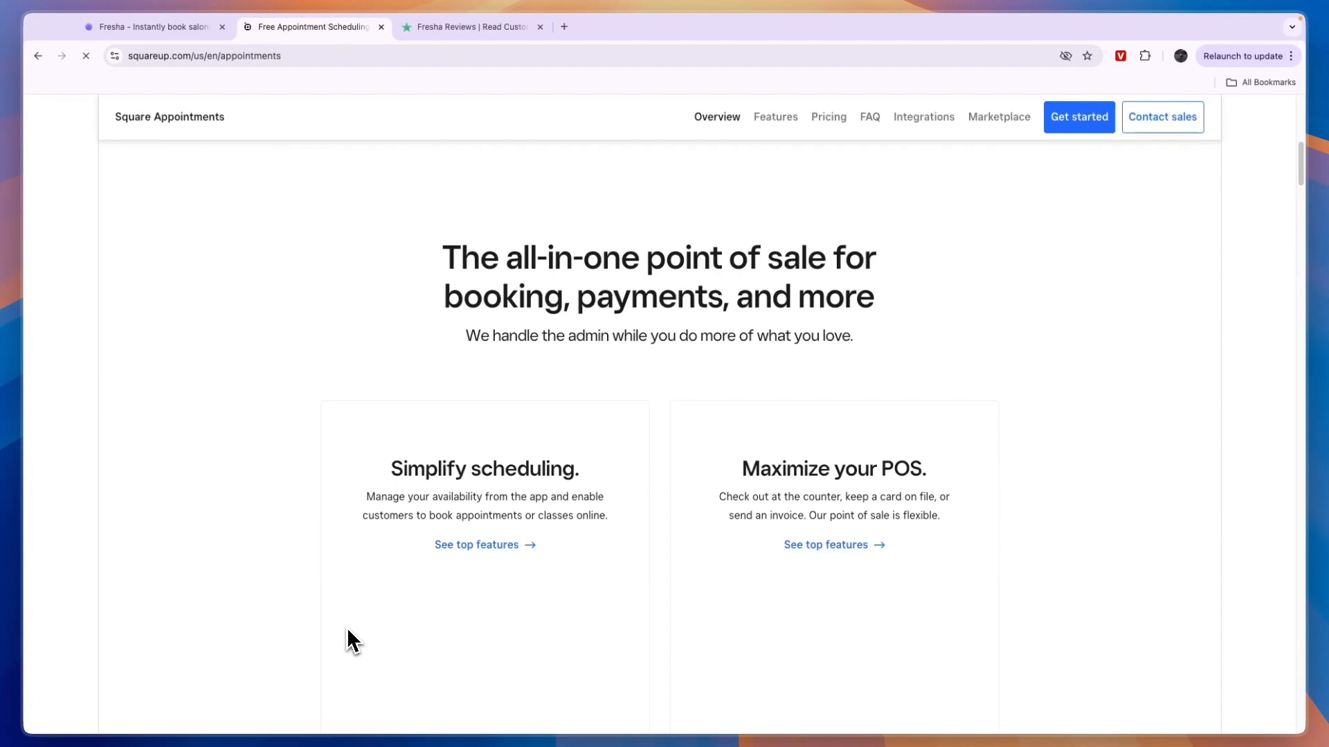
{"action": "scroll", "scroll_direction": "down", "scroll_amount": 3}
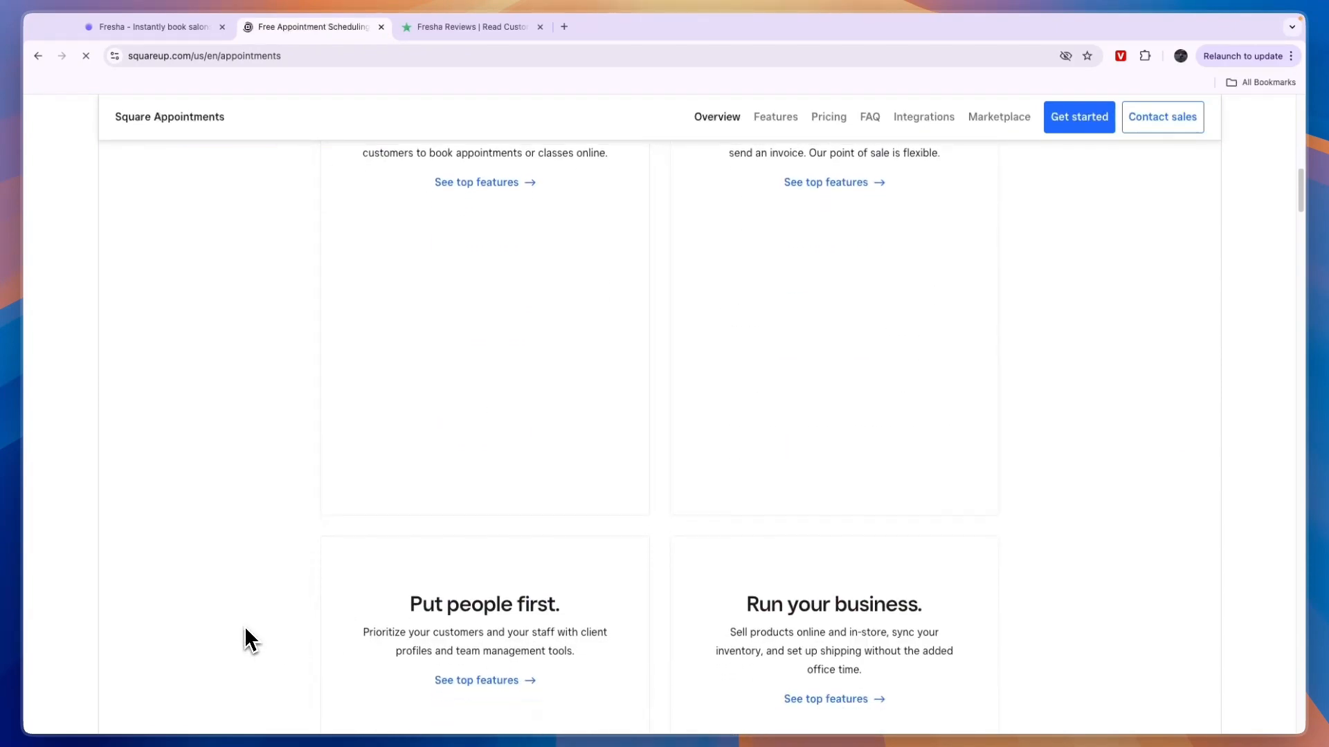
{"action": "scroll", "scroll_direction": "up", "scroll_amount": 3}
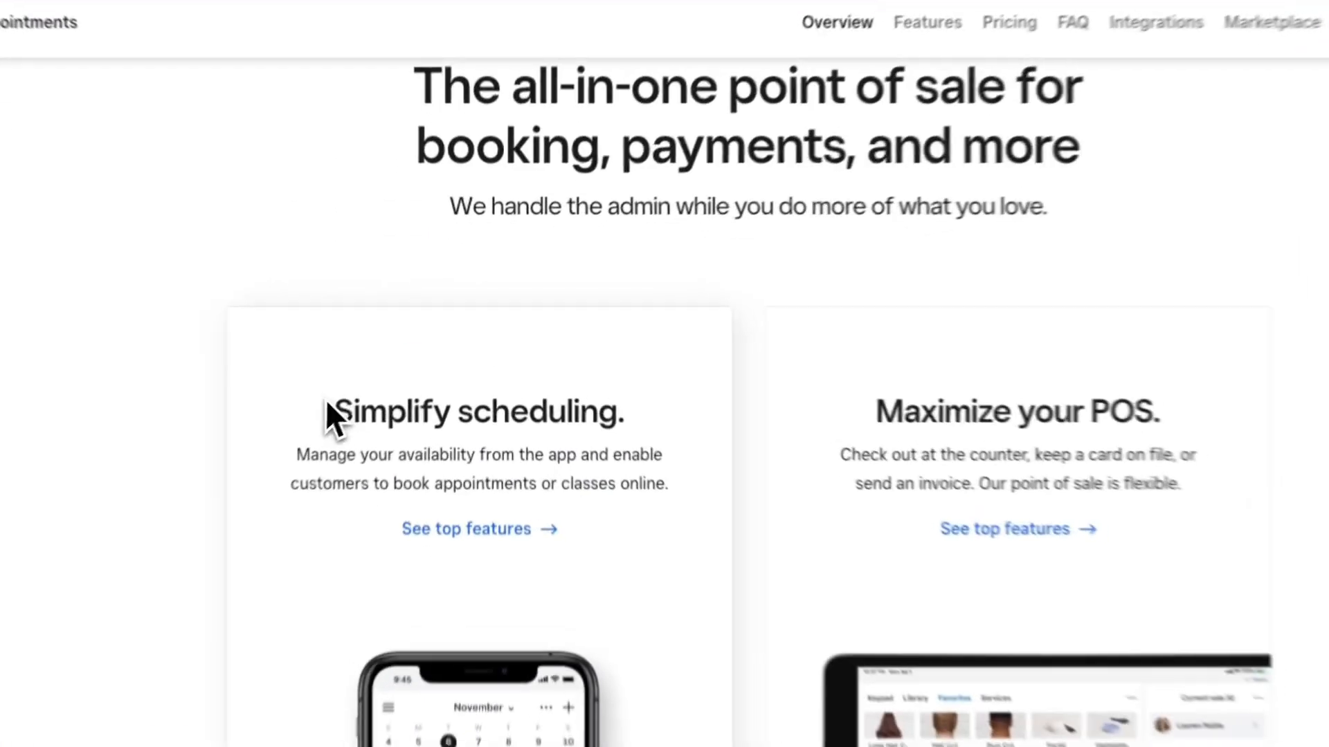
{"action": "scroll", "scroll_direction": "down", "scroll_amount": 3}
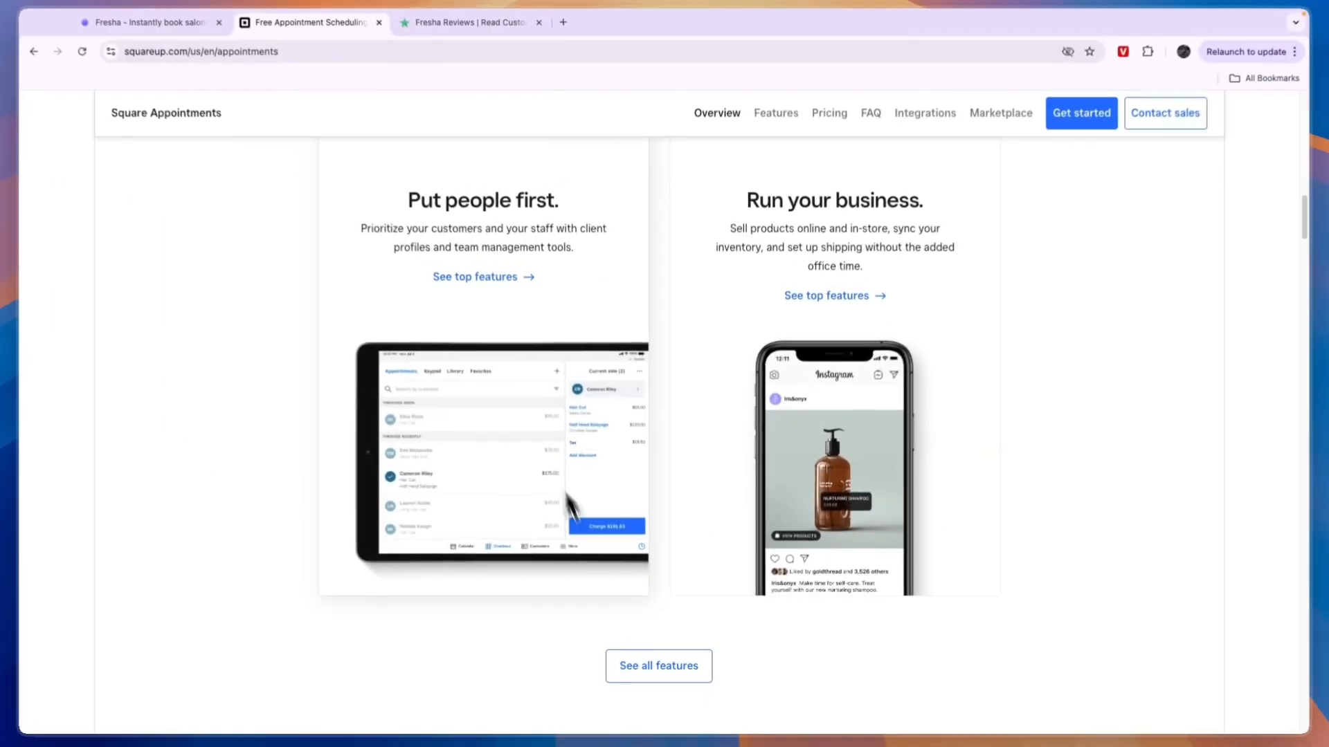
{"action": "scroll", "scroll_direction": "up", "scroll_amount": 3}
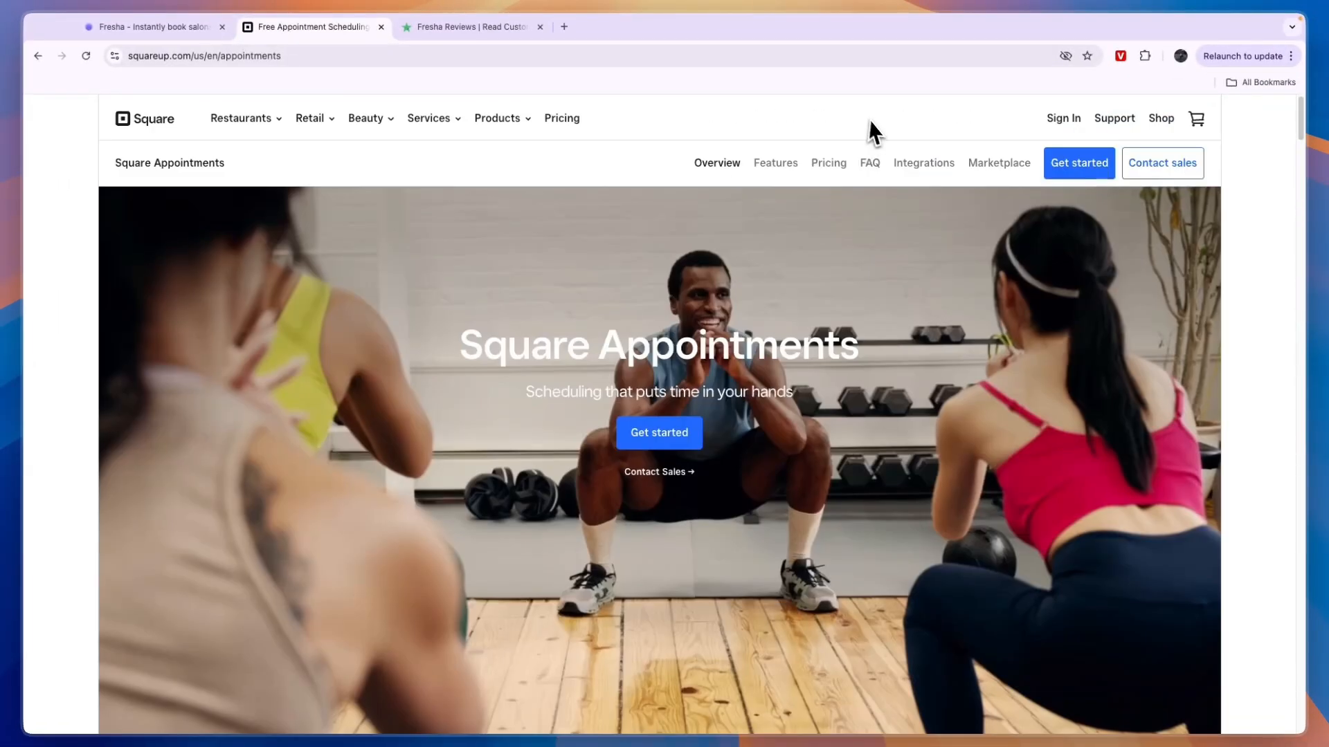
{"action": "left_click", "coordinate": [828, 163]}
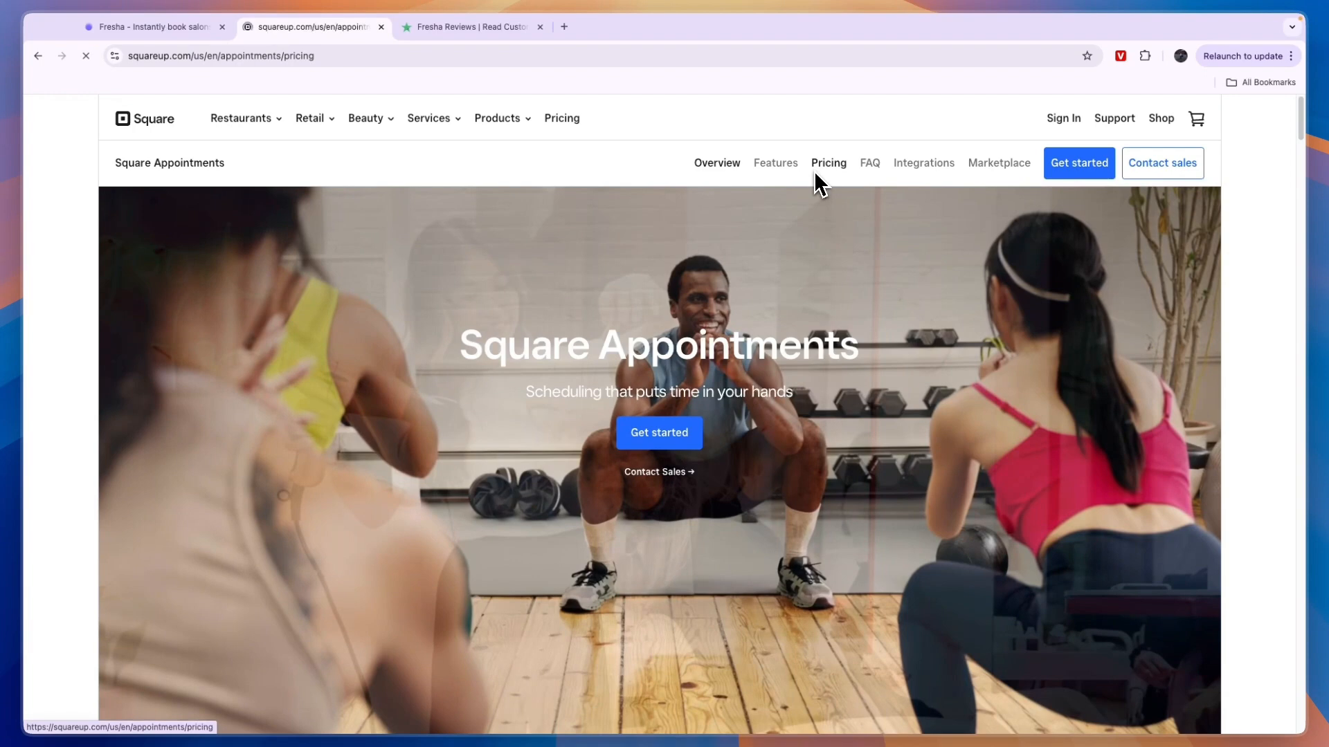
Highlight the Free $0, Plus $29 and Premium $69 plan descriptions and prices on the pricing page.
{"action": "left_click", "coordinate": [828, 163]}
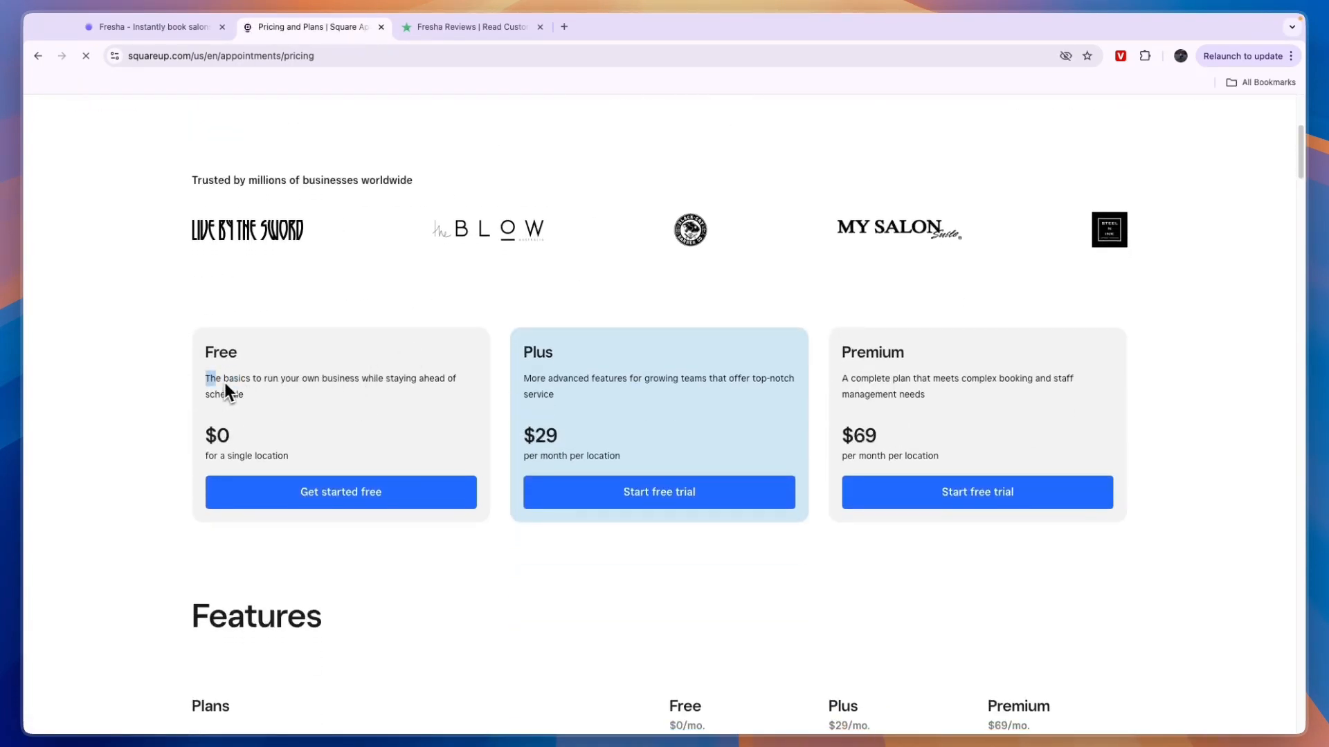
{"action": "left_click_drag", "start_coordinate": [206, 378], "coordinate": [384, 378]}
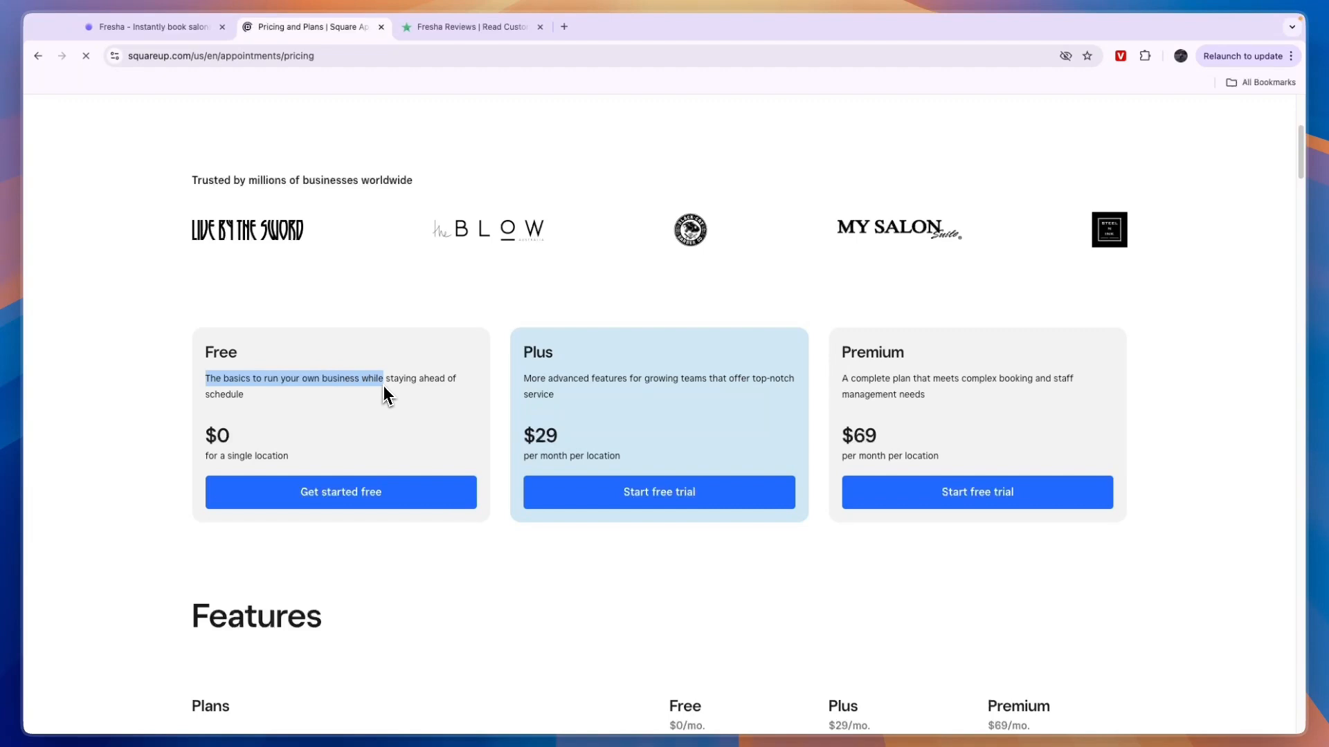
{"action": "left_click_drag", "start_coordinate": [382, 378], "coordinate": [506, 395]}
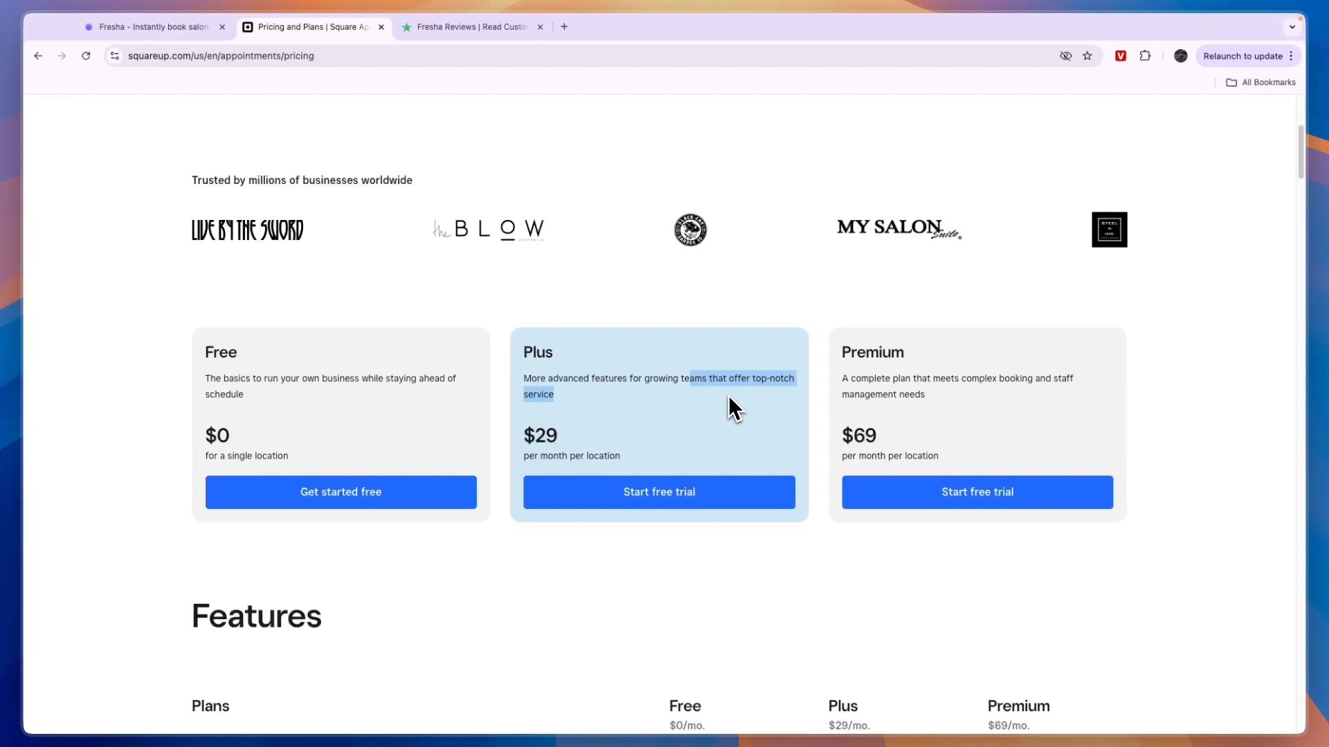
{"action": "mouse_move", "coordinate": [549, 447]}
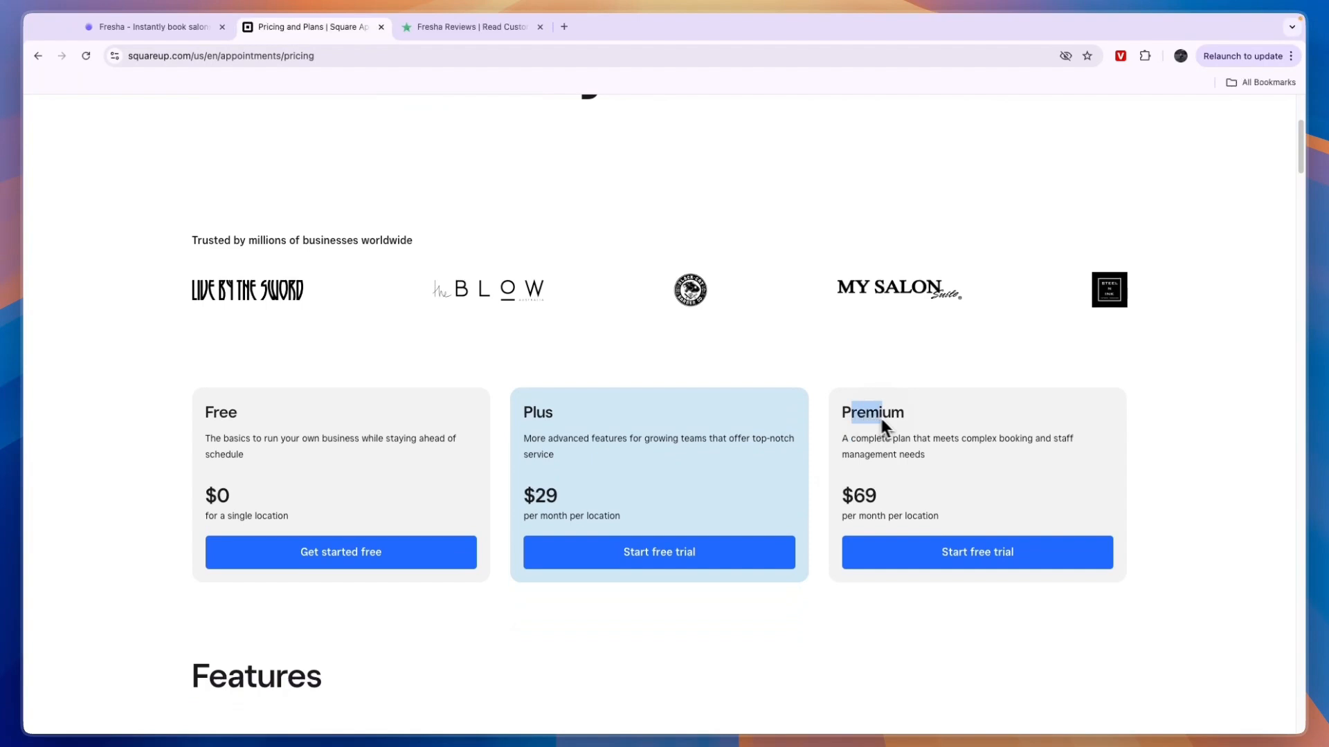
{"action": "left_click_drag", "start_coordinate": [855, 413], "coordinate": [942, 438]}
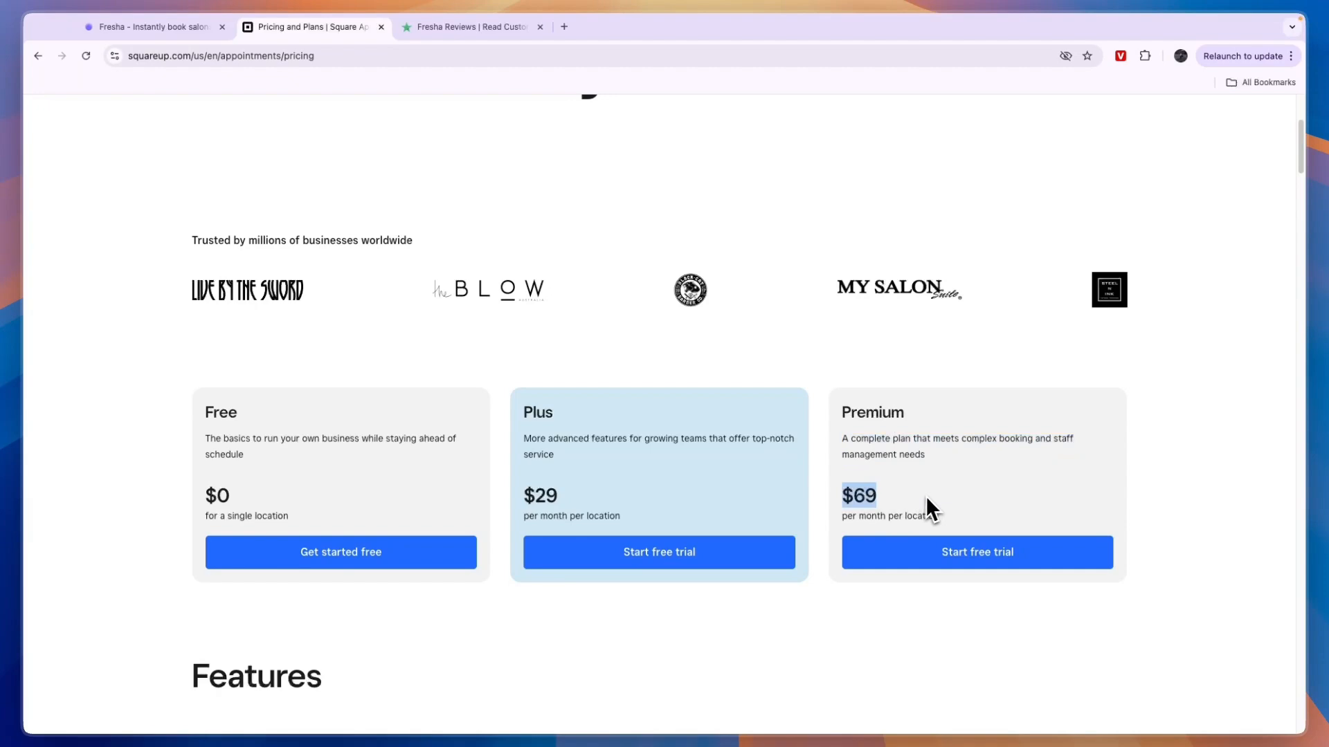
{"action": "scroll", "scroll_direction": "down", "scroll_amount": 3}
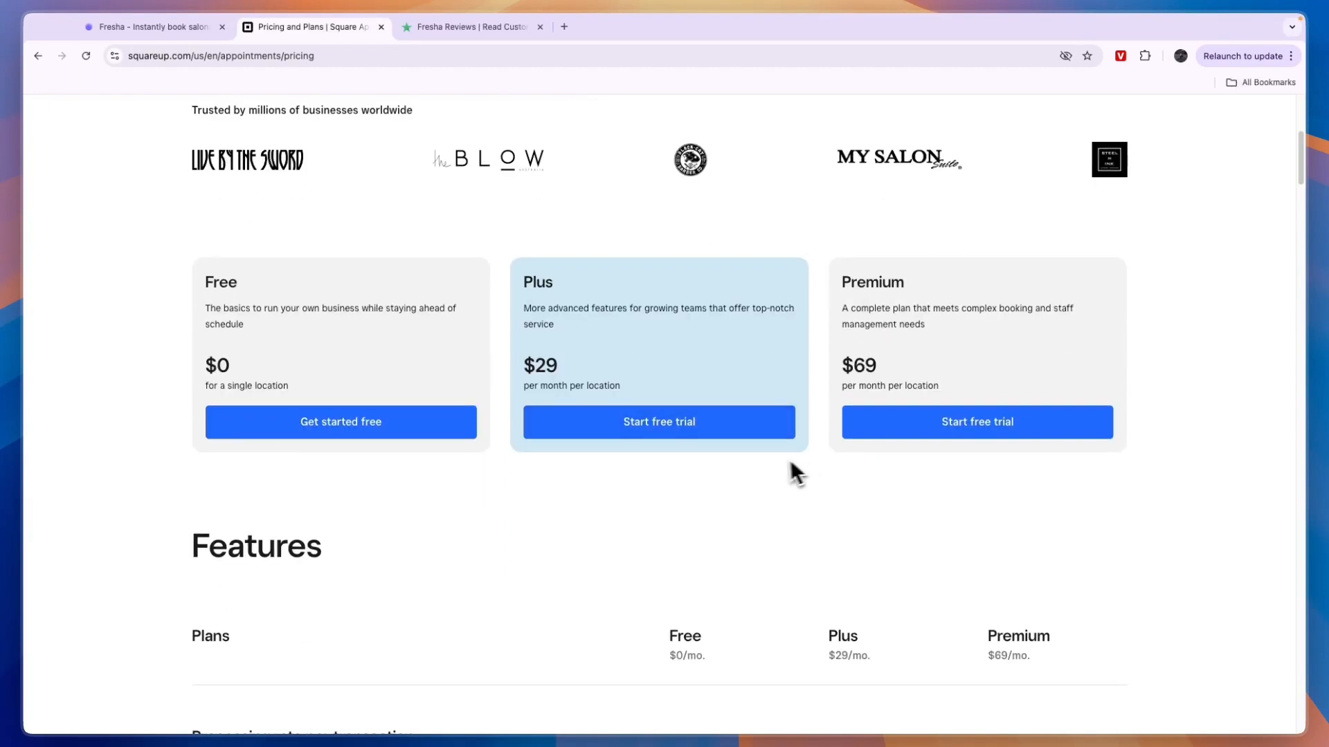
Review the per-transaction processing rates, including 6.0% + 30 cents for Afterpay, then return to Fresha.
{"action": "scroll", "scroll_direction": "down", "scroll_amount": 3}
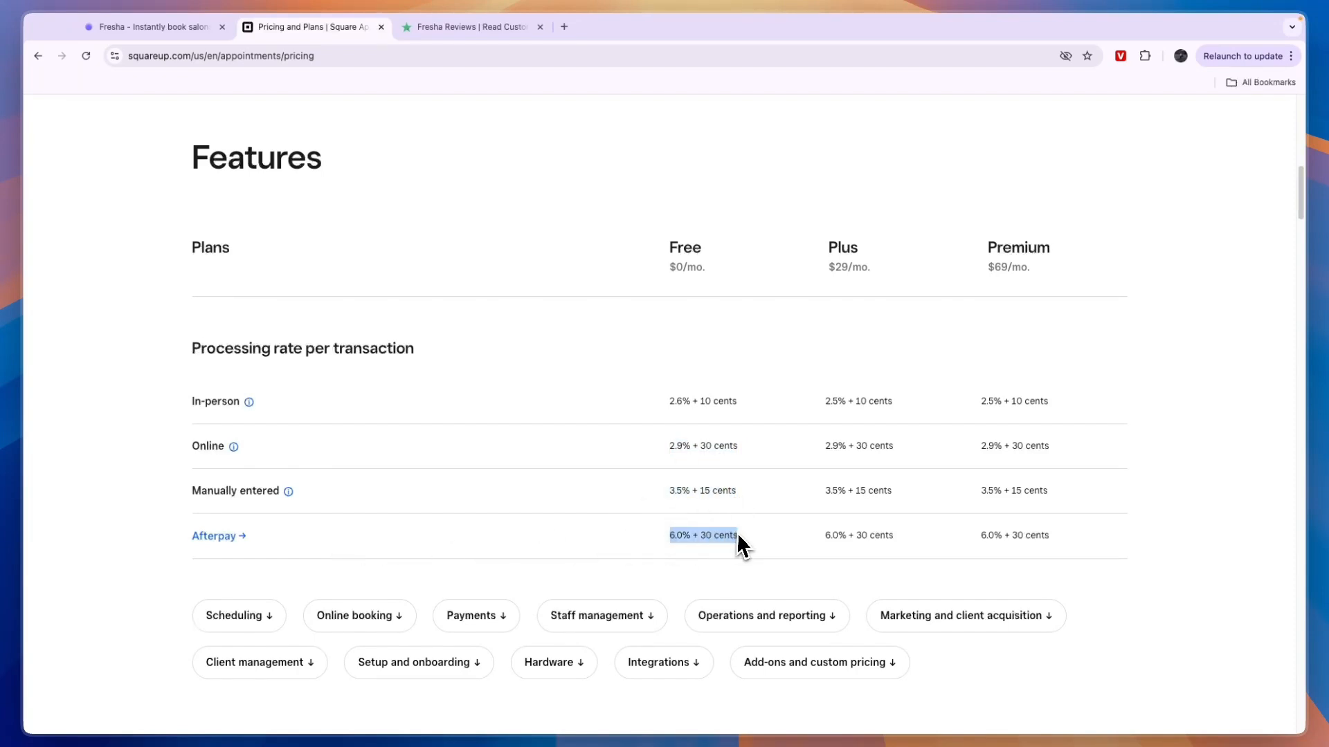
{"action": "mouse_move", "coordinate": [661, 449]}
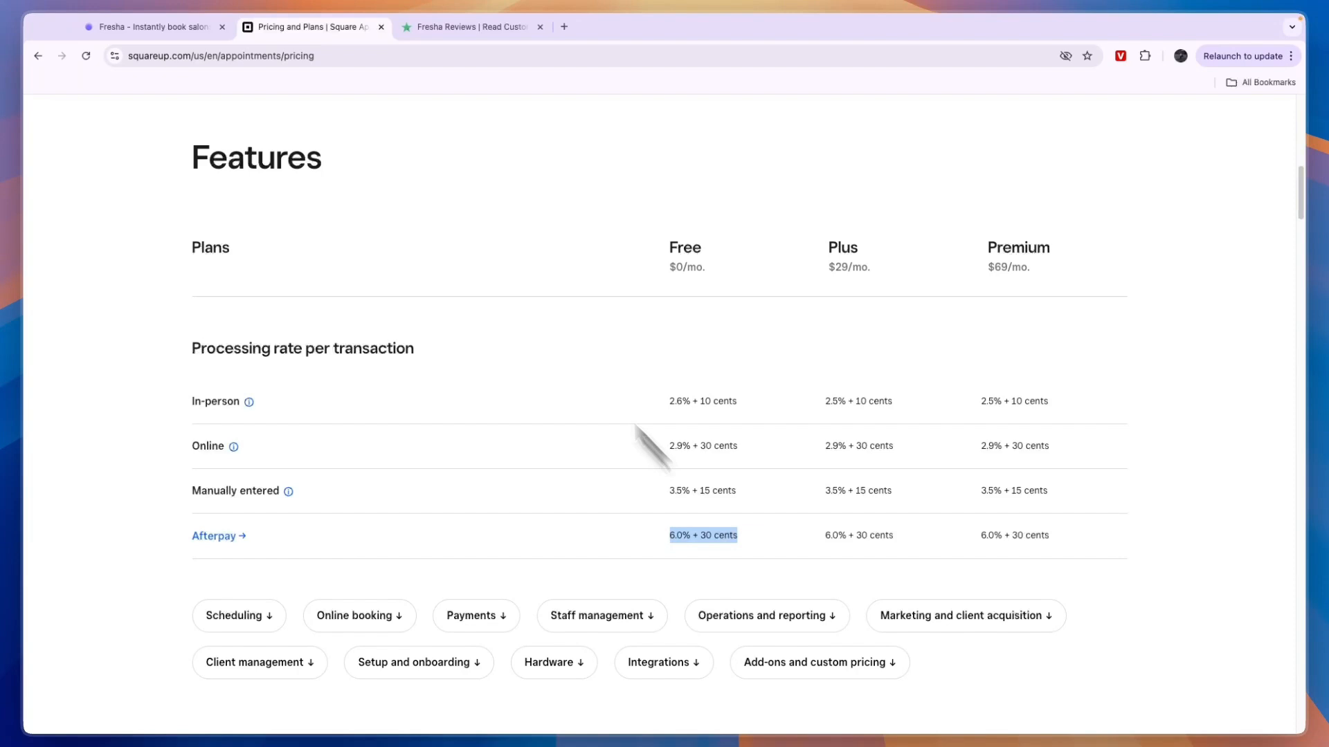
{"action": "left_click", "coordinate": [153, 26]}
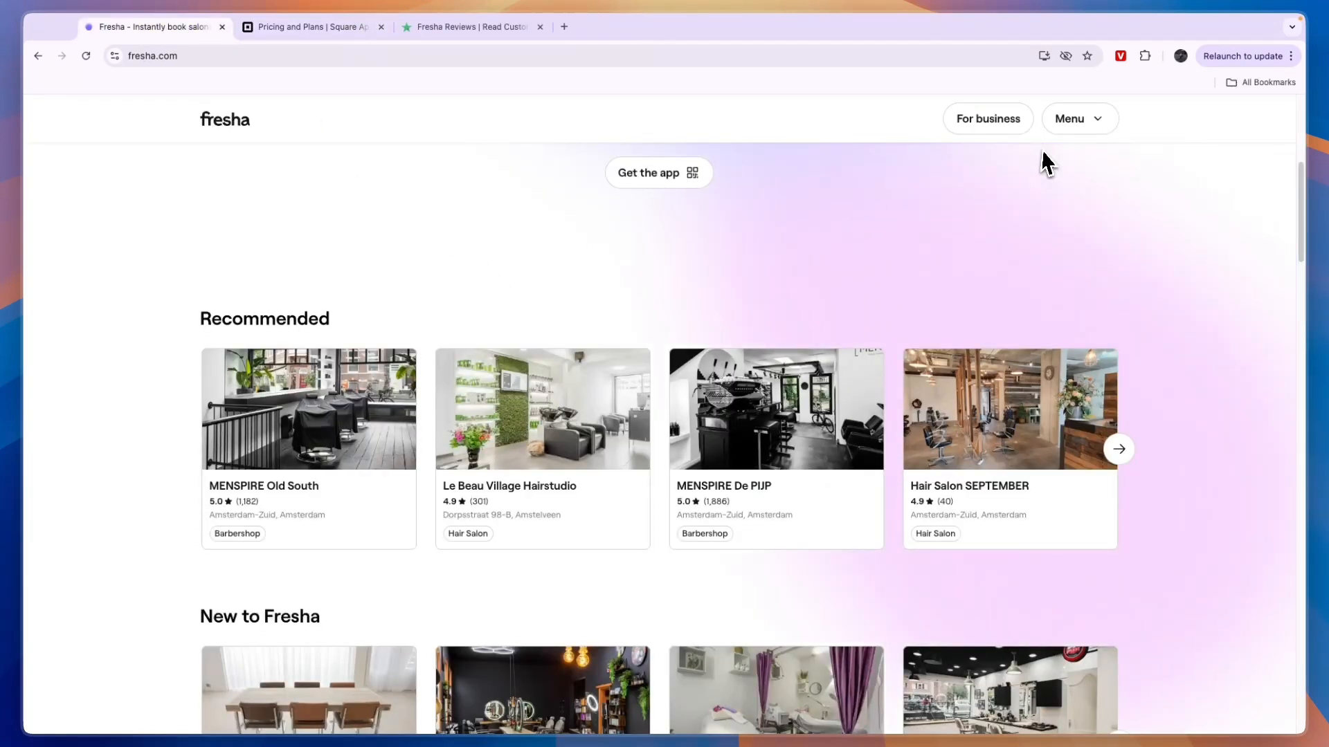
Open Fresha's For business section and its Pricing page.
{"action": "left_click", "coordinate": [987, 119]}
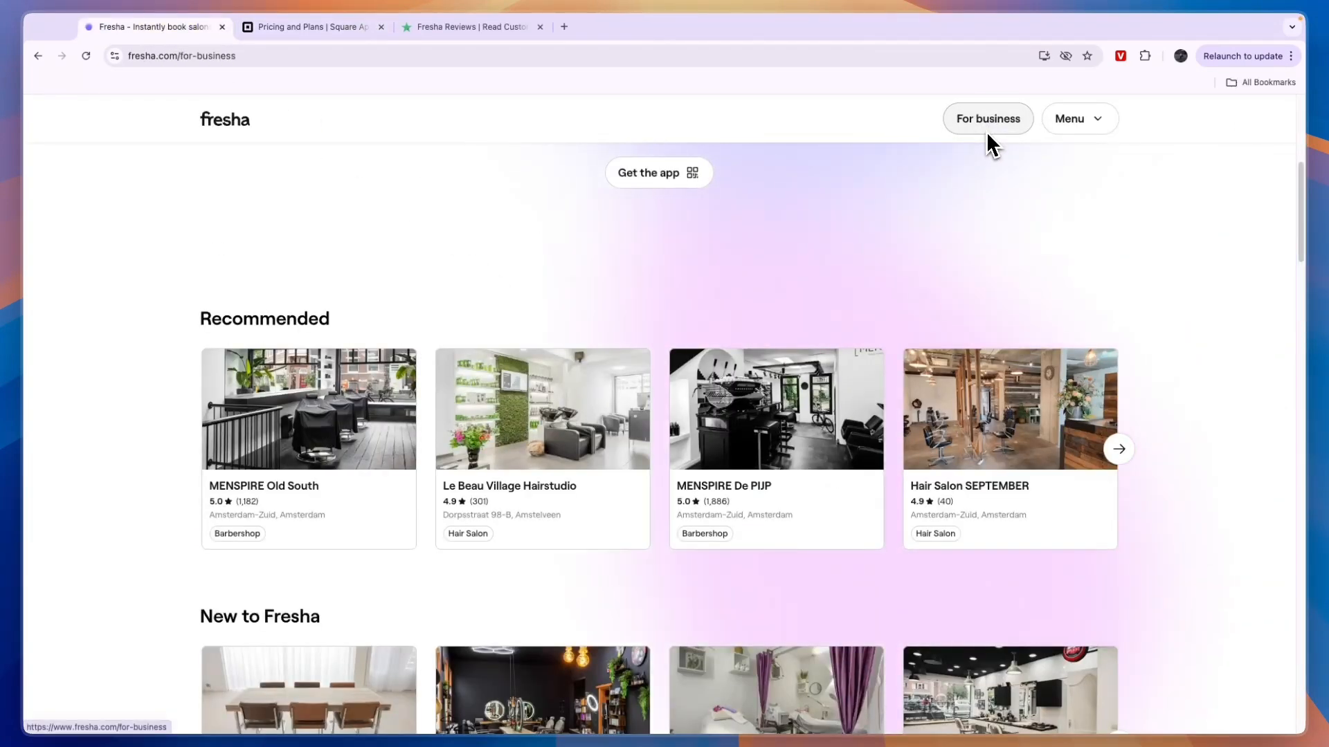
{"action": "left_click", "coordinate": [987, 119]}
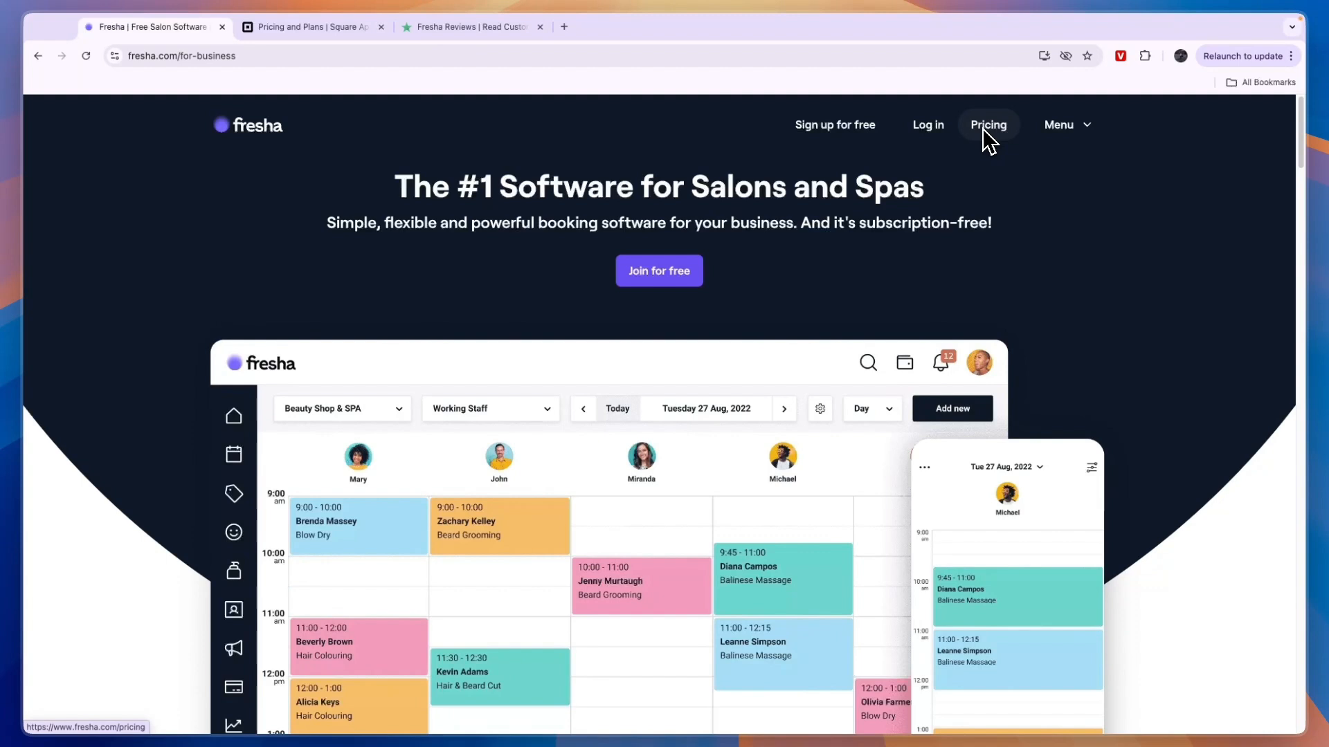
{"action": "left_click", "coordinate": [987, 124]}
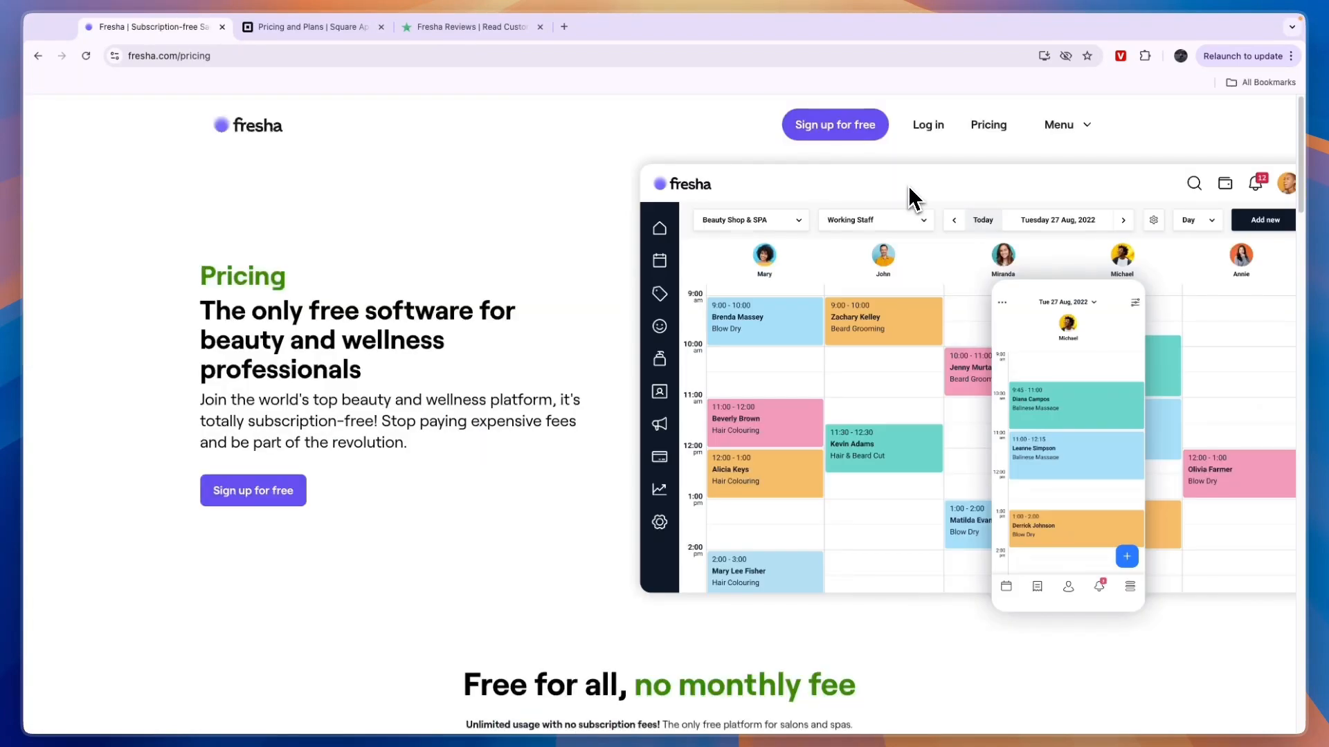
{"action": "mouse_move", "coordinate": [837, 375]}
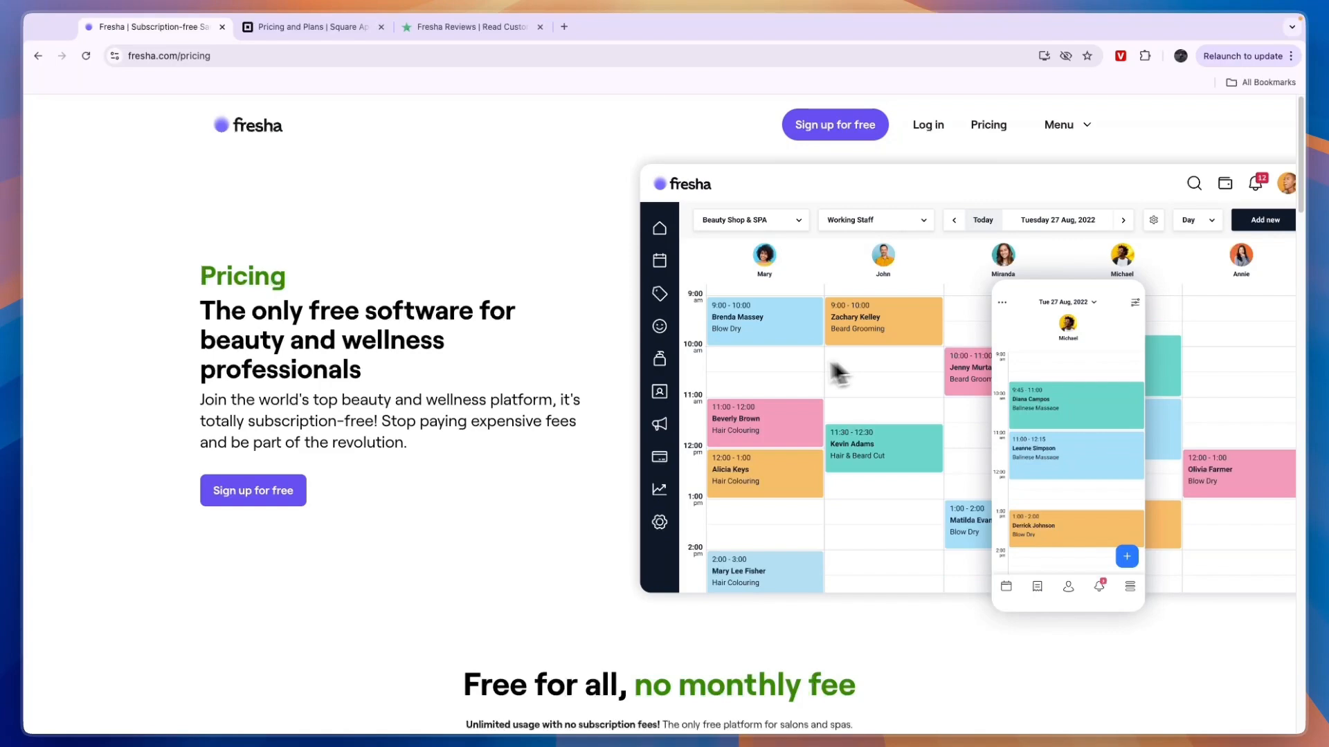
{"action": "mouse_move", "coordinate": [541, 500]}
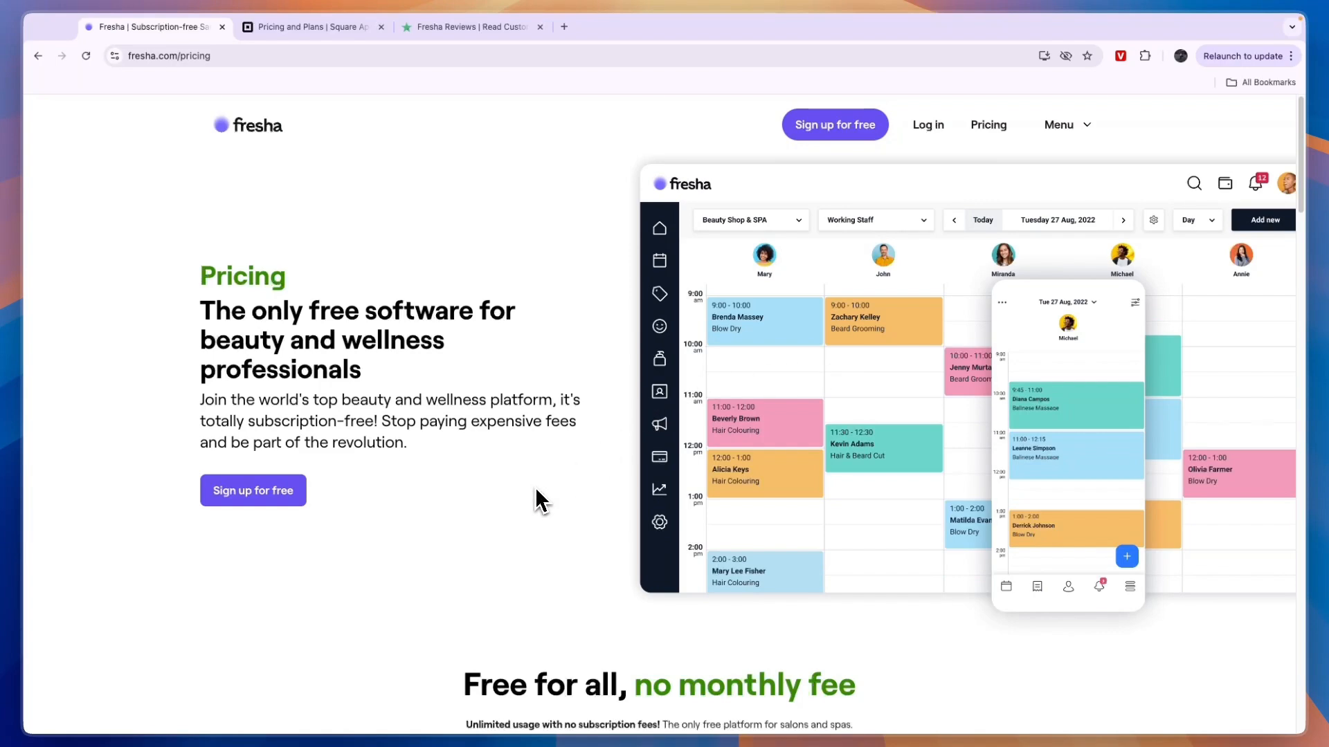
Scroll to the optional paid features with the 1.29% + €0.20 card fee, then return to Square's pricing.
{"action": "scroll", "scroll_direction": "down", "scroll_amount": 3}
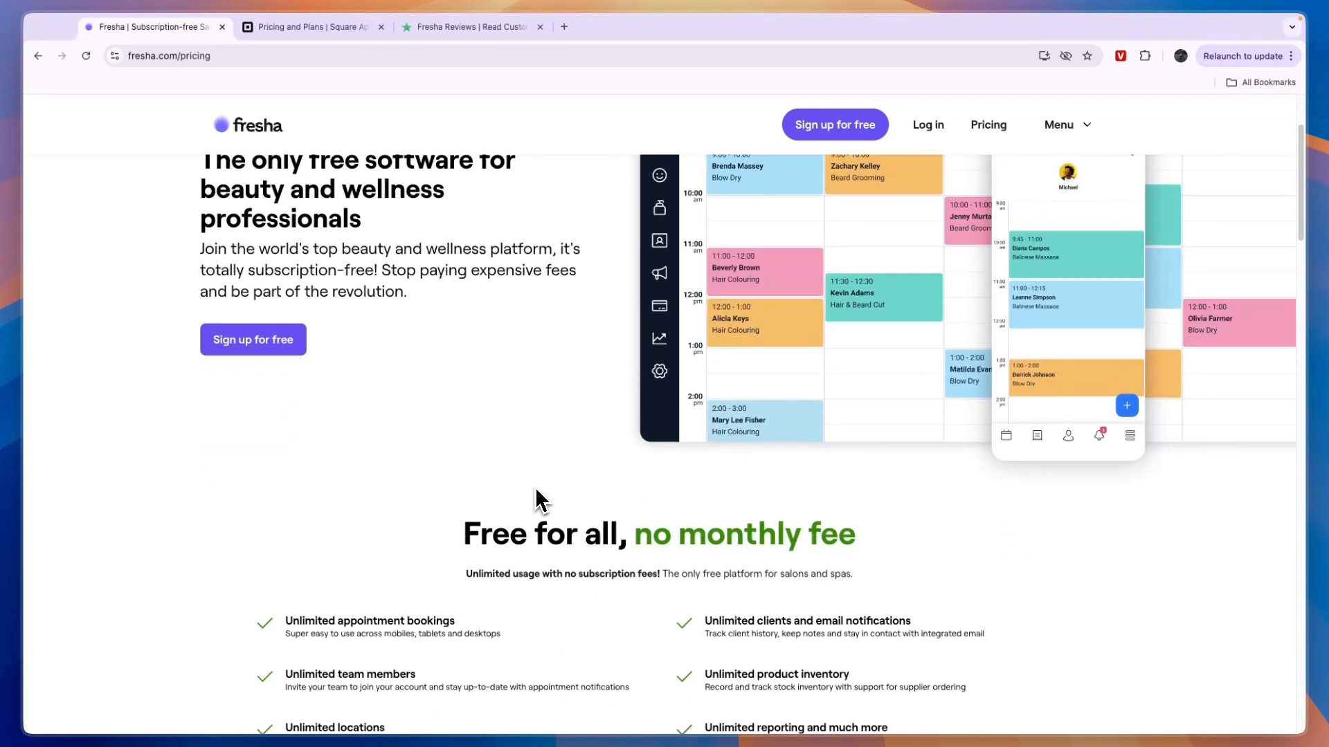
{"action": "scroll", "scroll_direction": "down", "scroll_amount": 3}
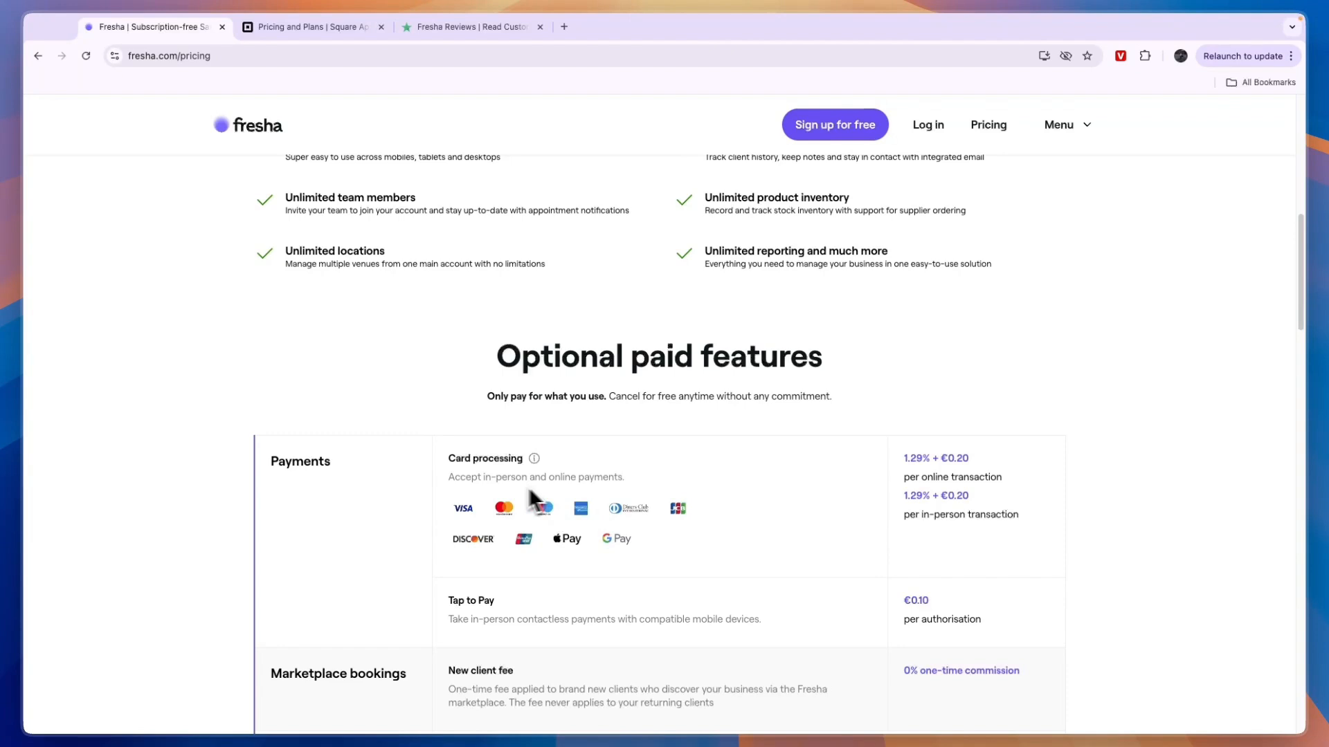
{"action": "scroll", "scroll_direction": "down", "scroll_amount": 3}
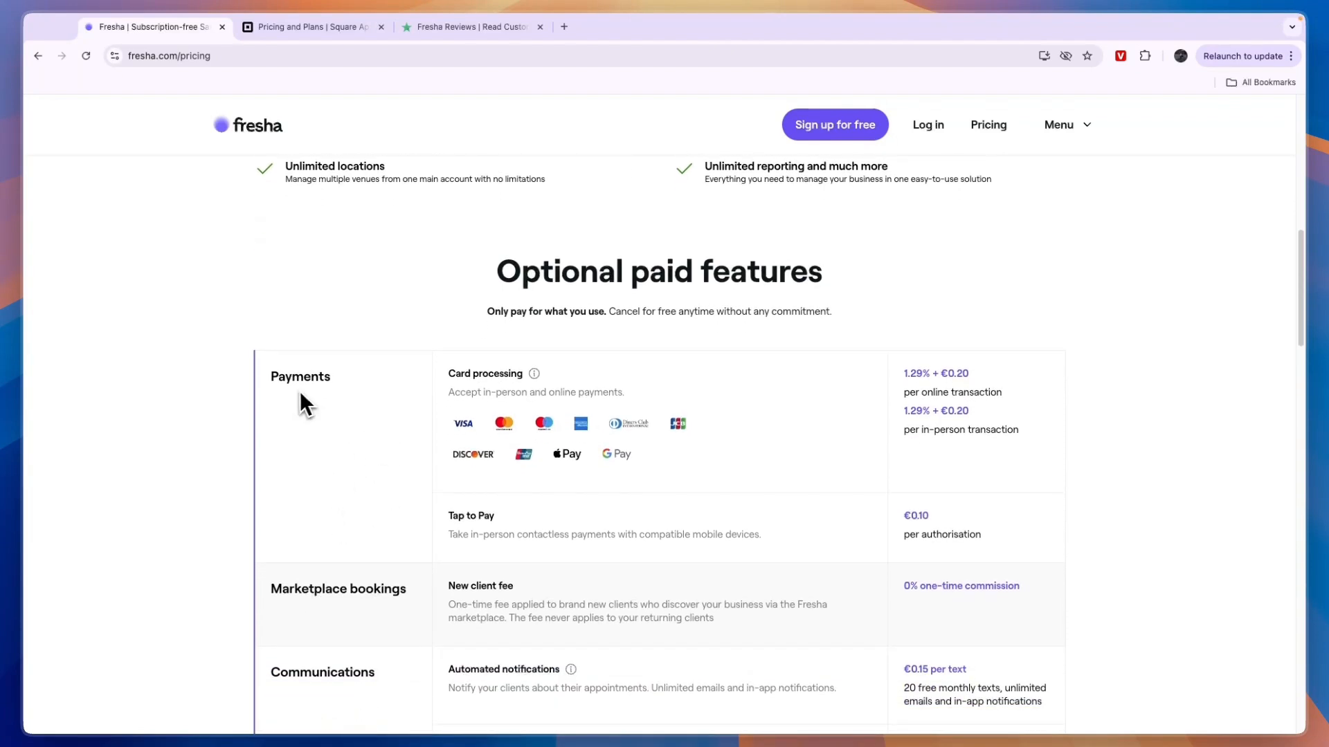
{"action": "scroll", "scroll_direction": "down", "scroll_amount": 3}
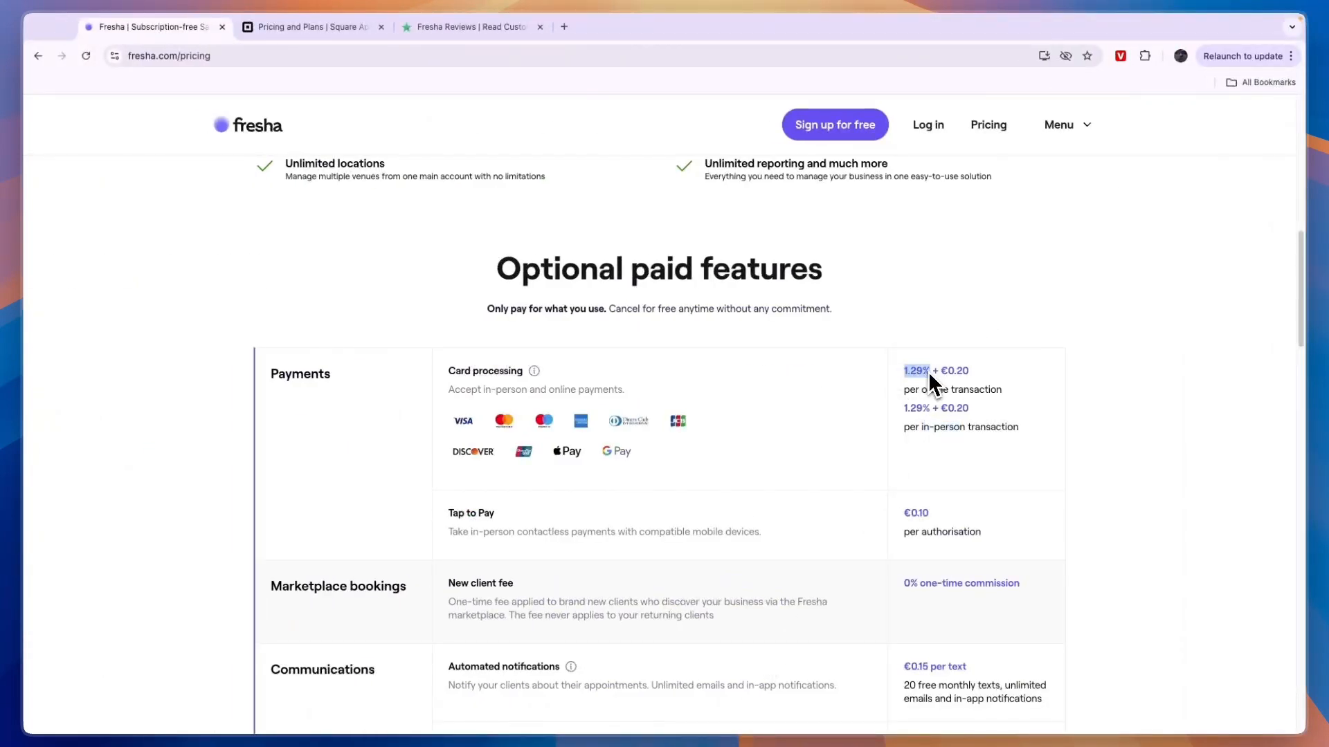
{"action": "left_click", "coordinate": [311, 27]}
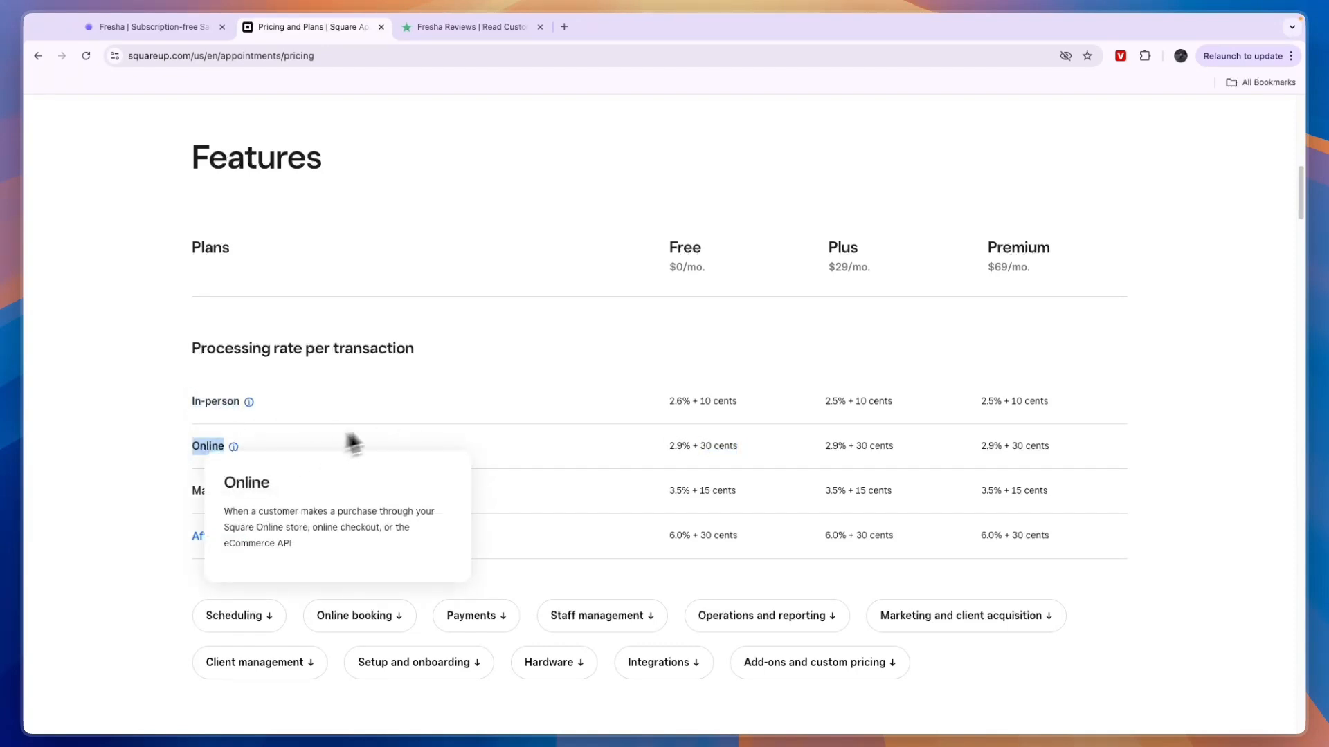
{"action": "mouse_move", "coordinate": [687, 450]}
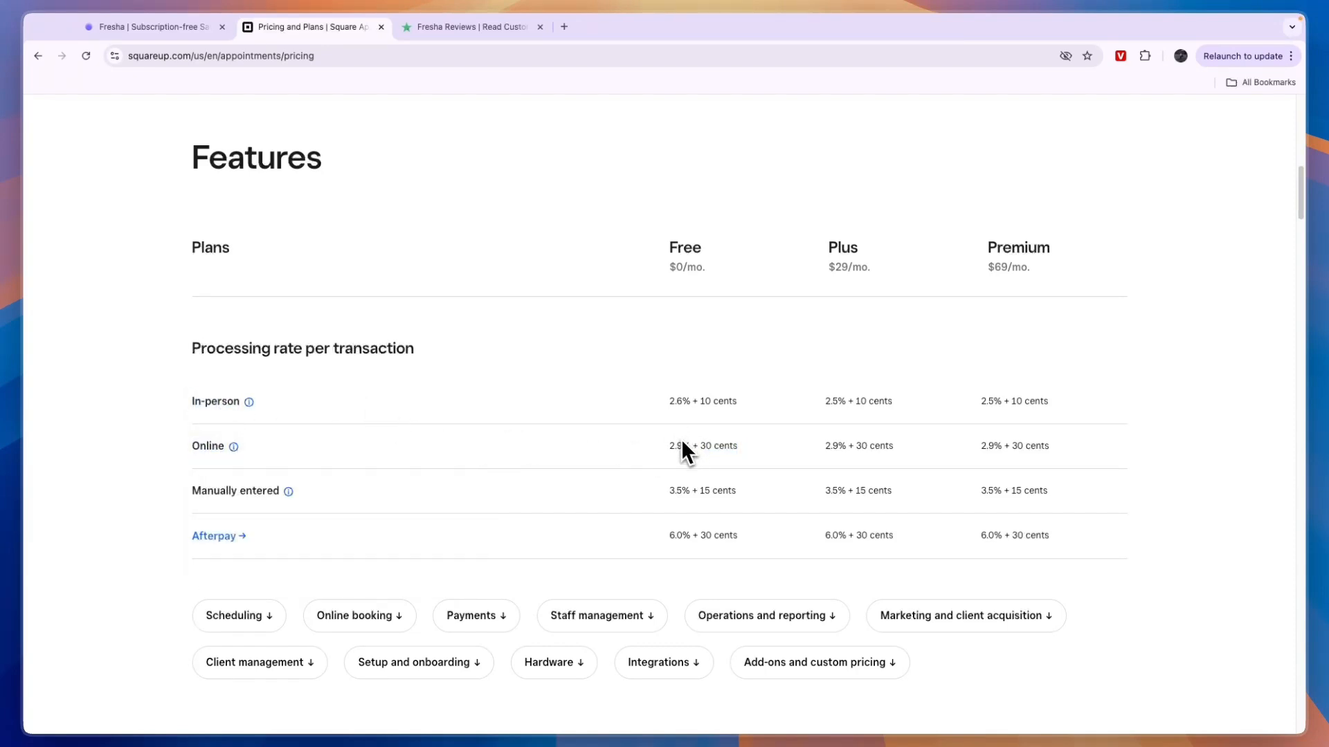
Compare Square's Free, Plus and Premium prices and rates against Fresha's paid extras, ending on Fresha's pricing.
{"action": "left_click", "coordinate": [152, 27]}
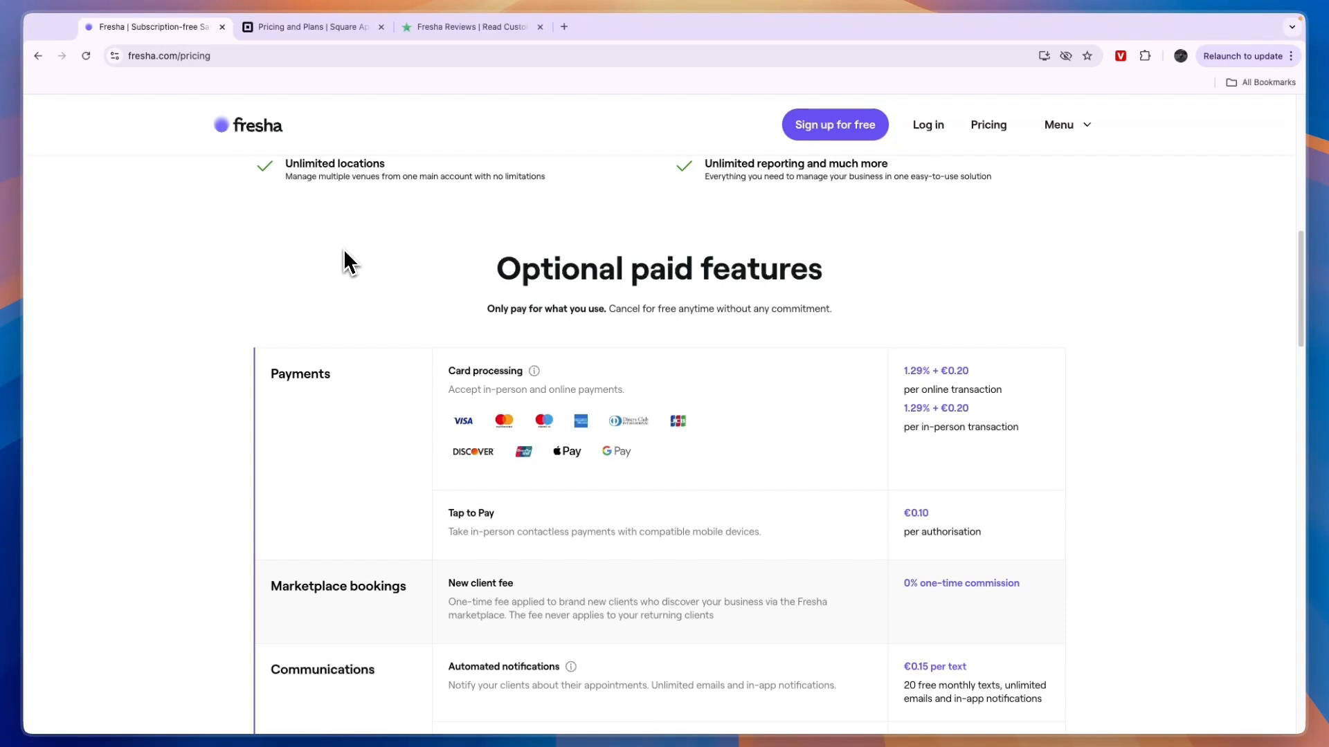
{"action": "left_click", "coordinate": [312, 27]}
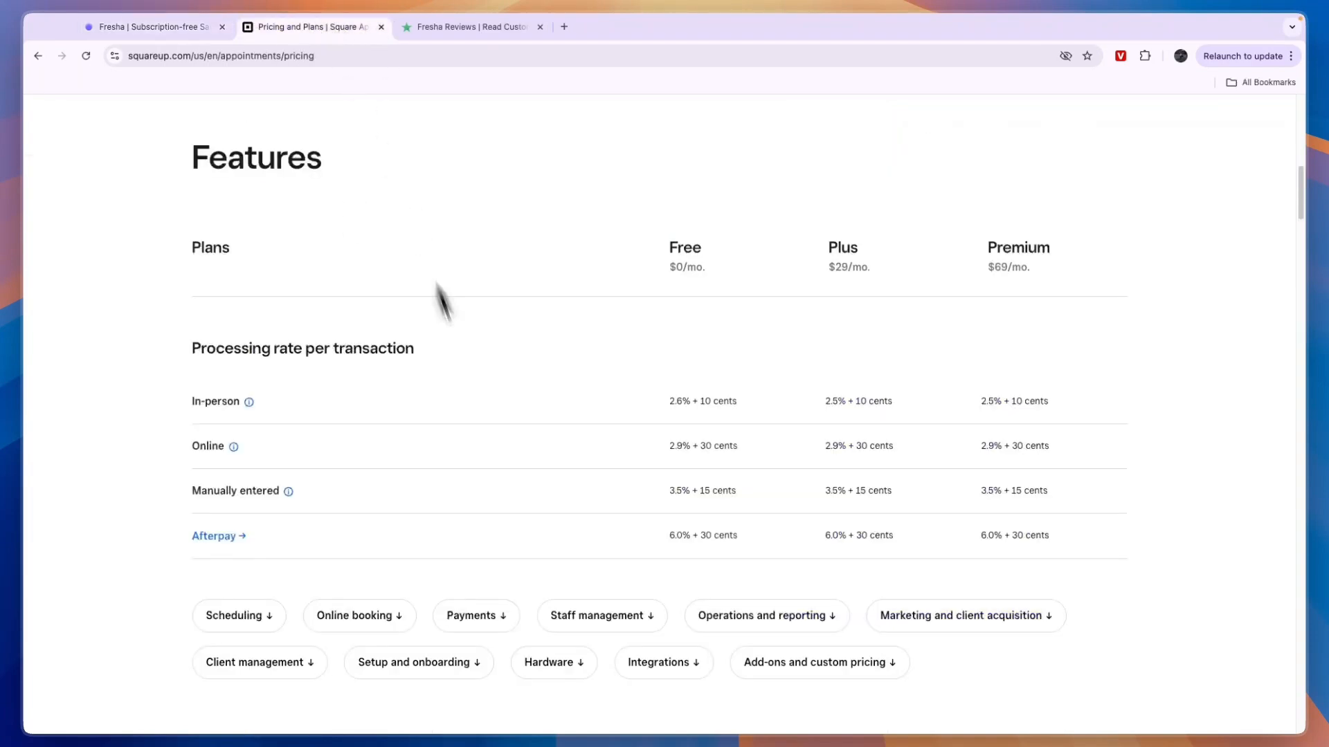
{"action": "mouse_move", "coordinate": [838, 284]}
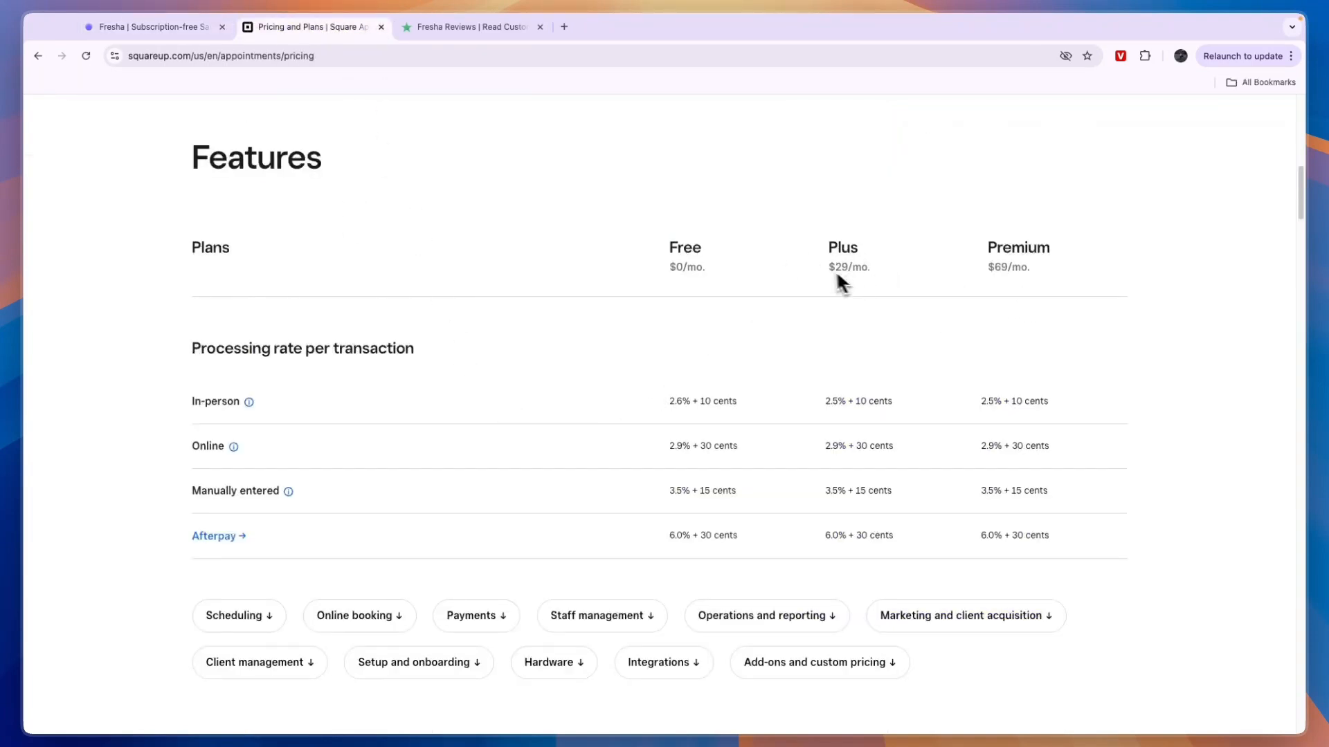
{"action": "scroll", "scroll_direction": "up", "scroll_amount": 3}
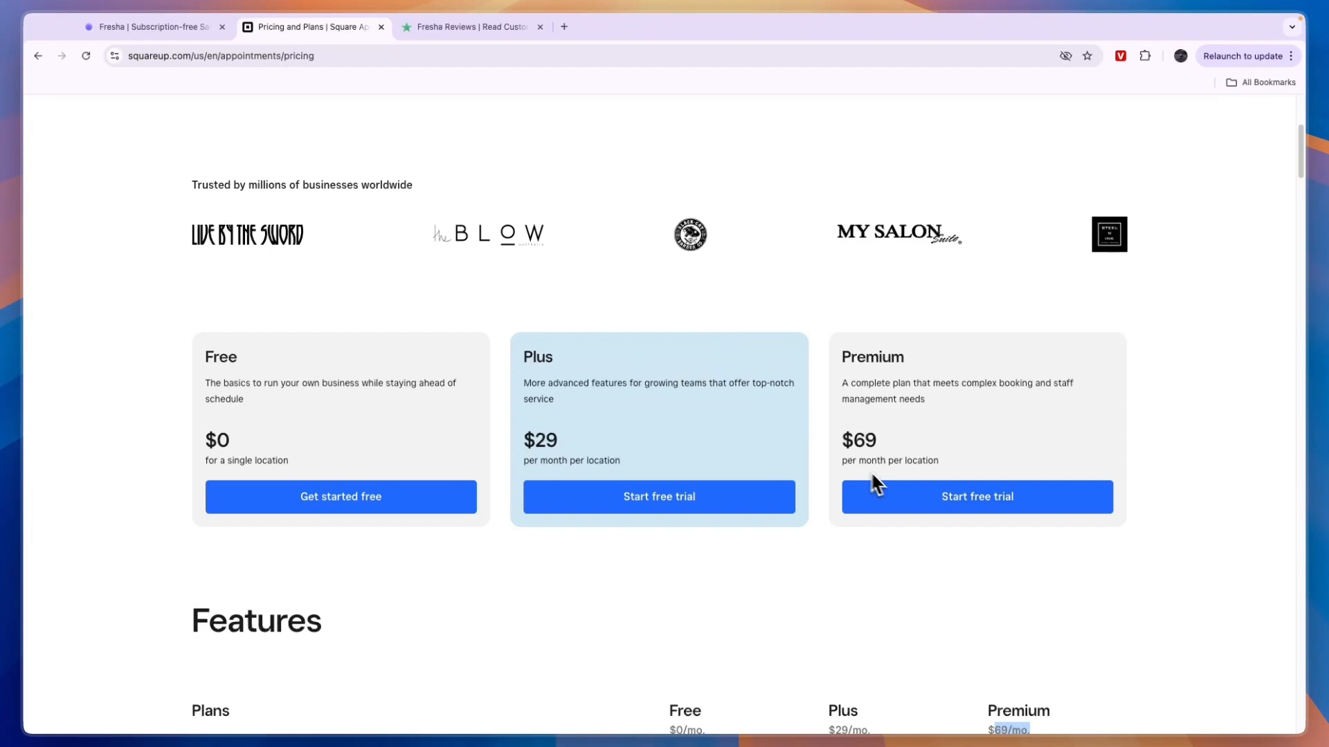
{"action": "left_click", "coordinate": [152, 26]}
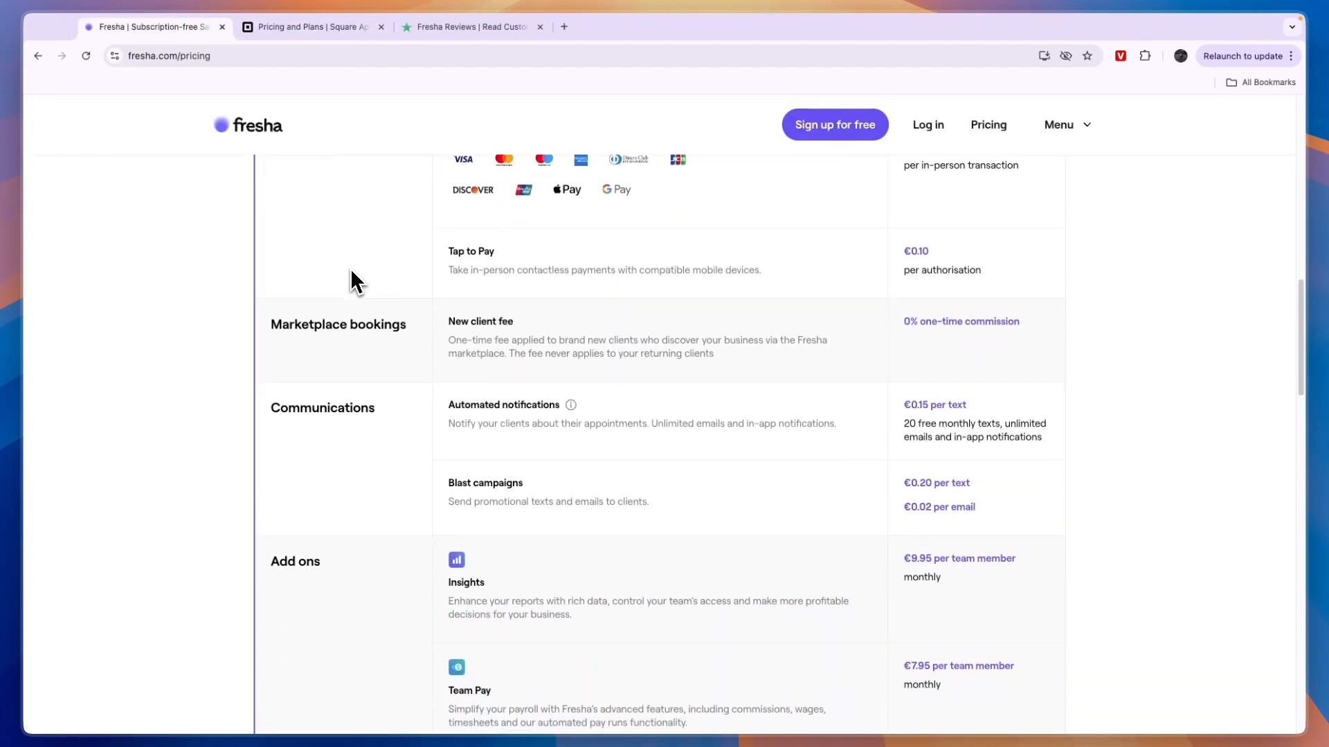
Scroll to Fresha's business-type picker, flip between the two pricing pages, and open Square's Products menu.
{"action": "scroll", "scroll_direction": "down", "scroll_amount": 3}
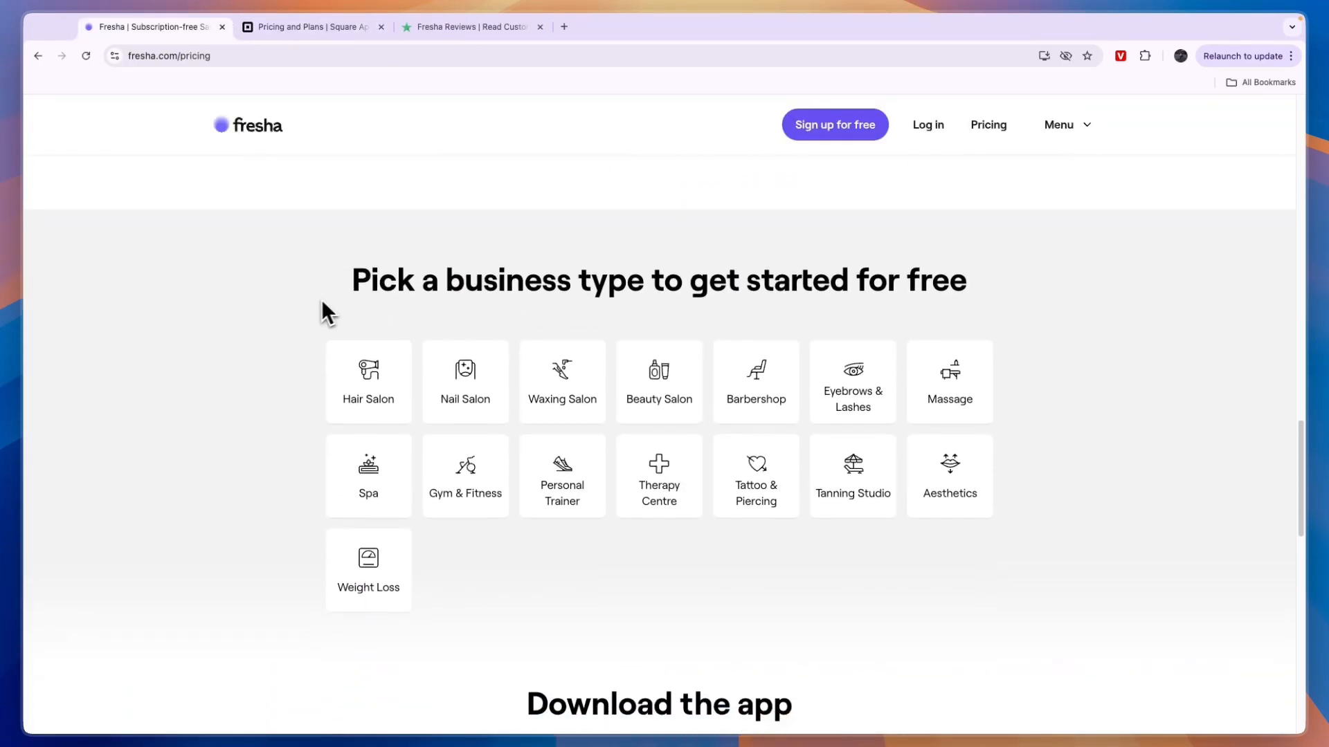
{"action": "scroll", "scroll_direction": "down", "scroll_amount": 3}
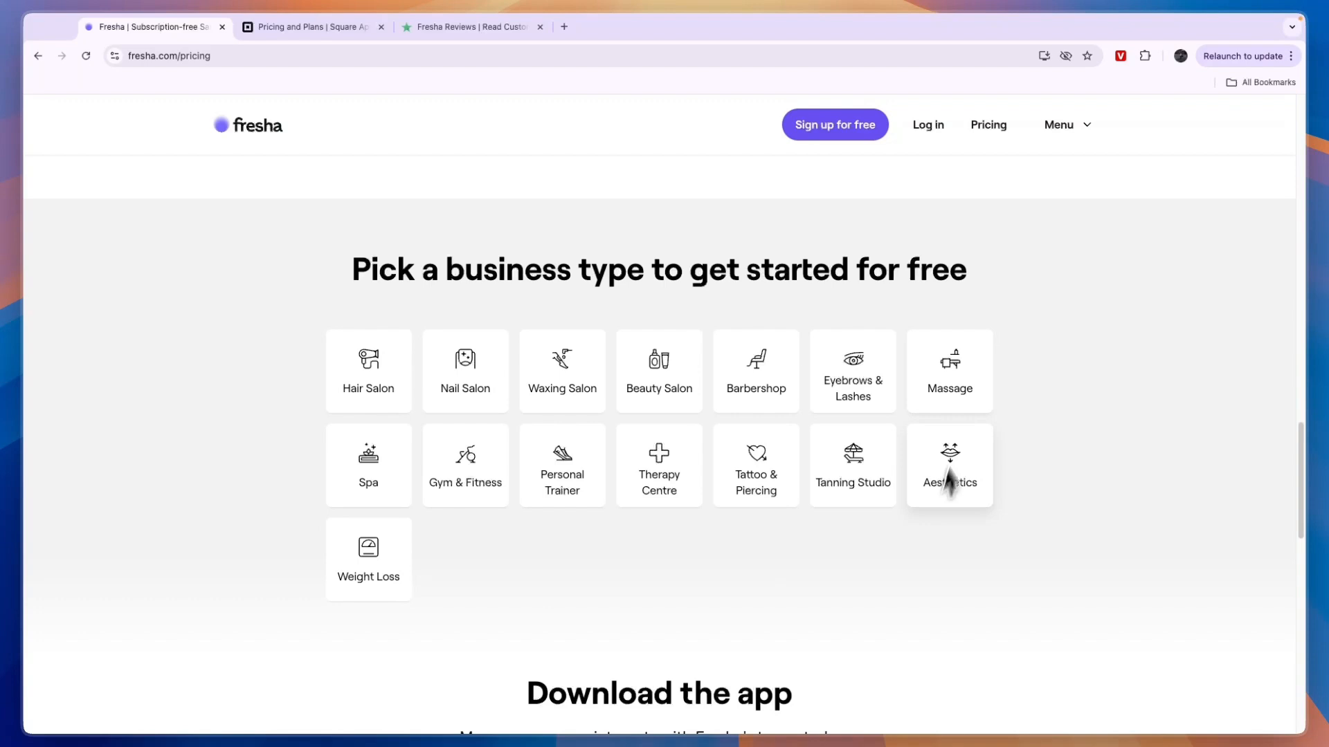
{"action": "mouse_move", "coordinate": [382, 436]}
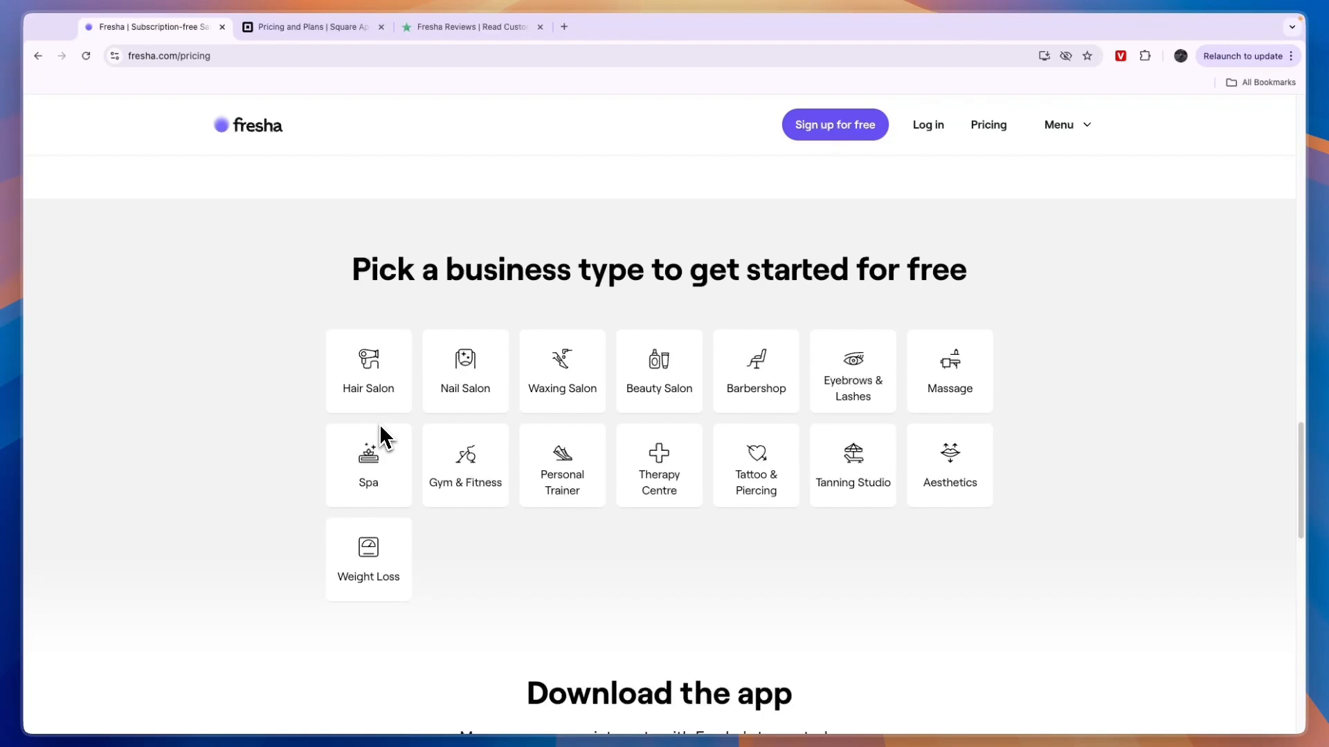
{"action": "left_click", "coordinate": [311, 27]}
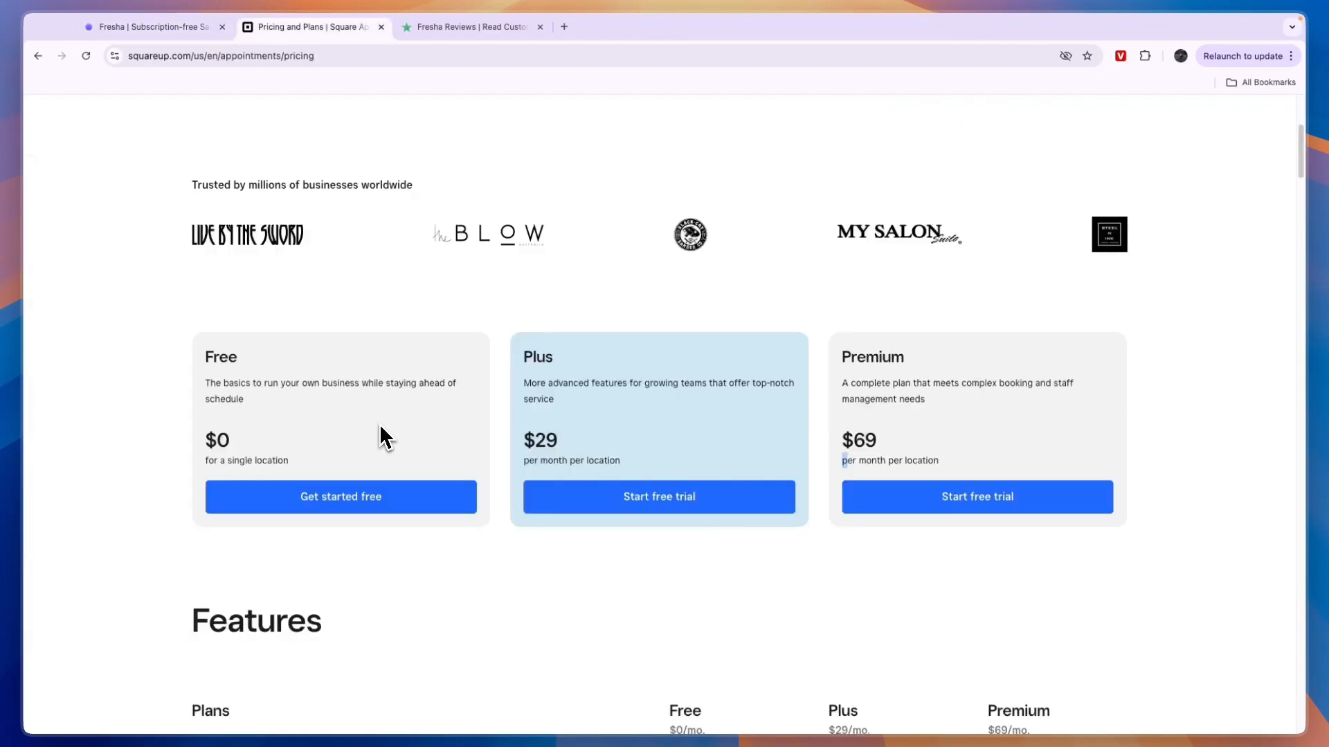
{"action": "scroll", "scroll_direction": "up", "scroll_amount": 3}
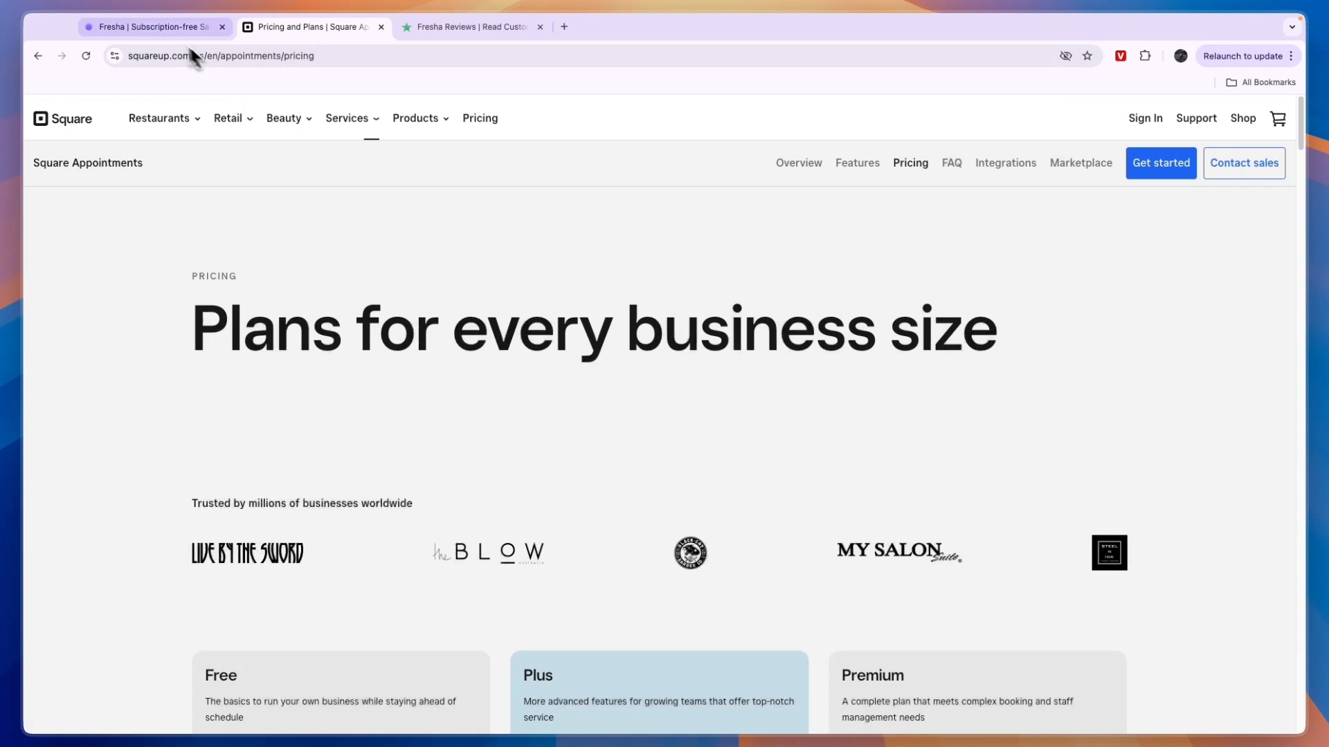
{"action": "left_click", "coordinate": [152, 26]}
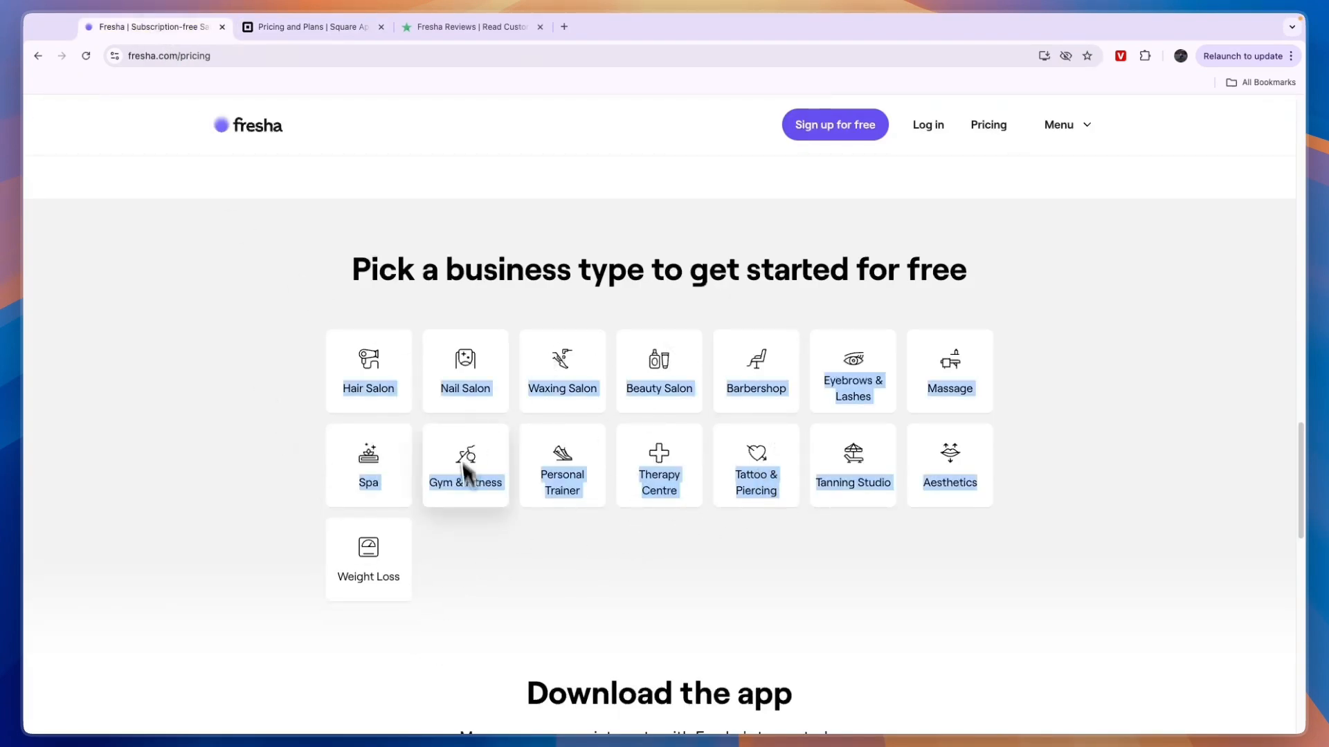
{"action": "left_click", "coordinate": [312, 26]}
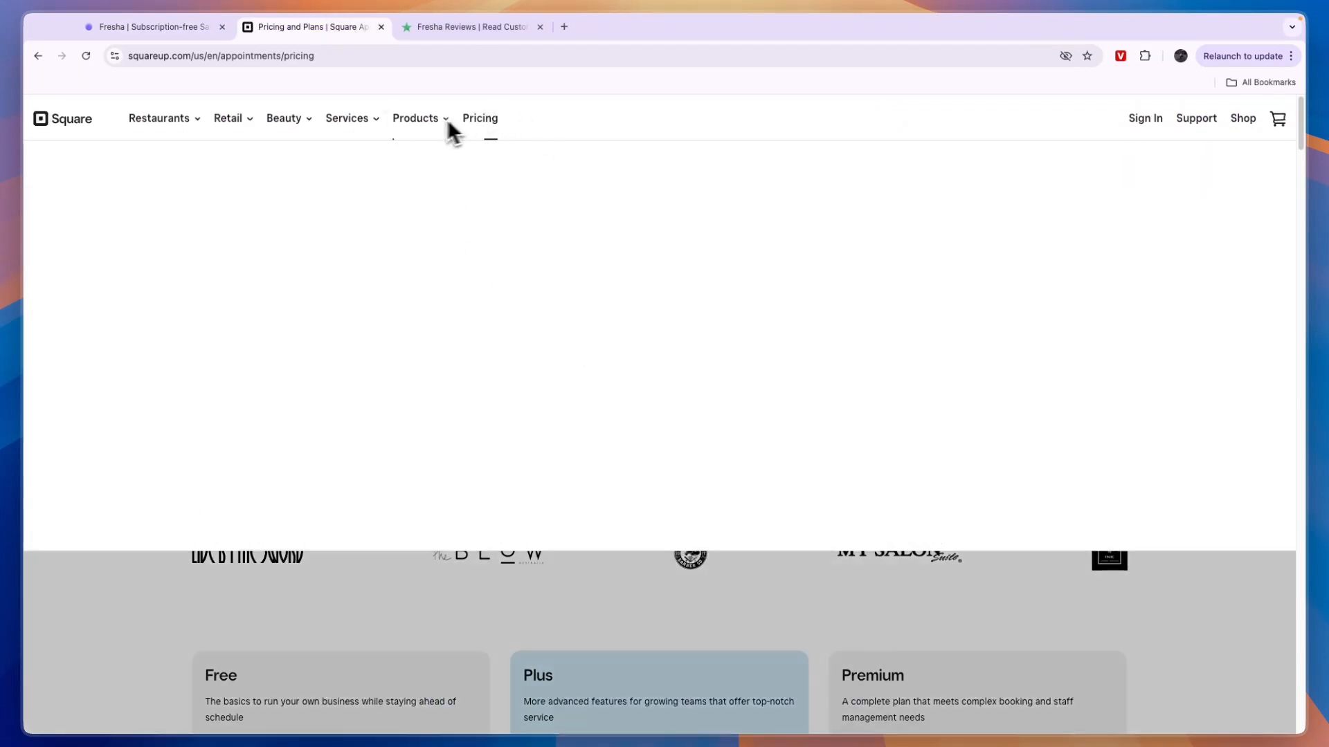
{"action": "left_click", "coordinate": [415, 118]}
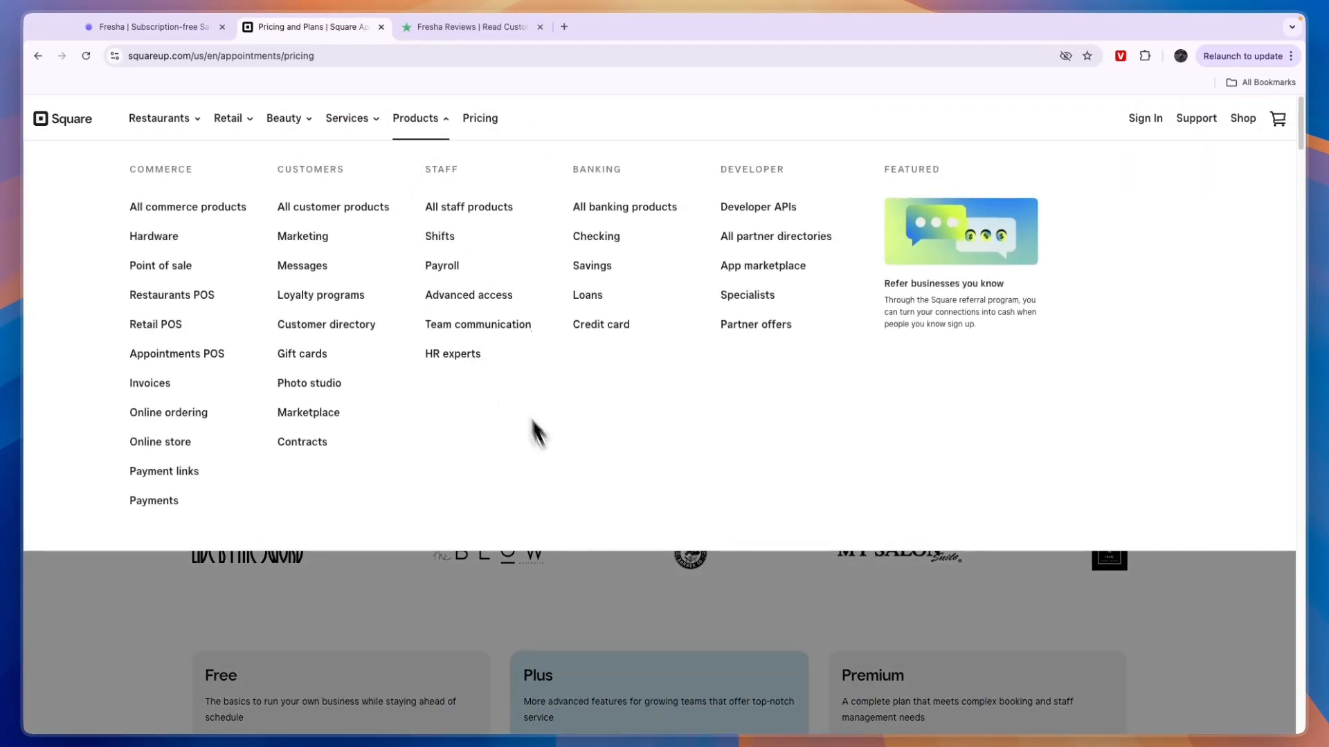
{"action": "mouse_move", "coordinate": [587, 305]}
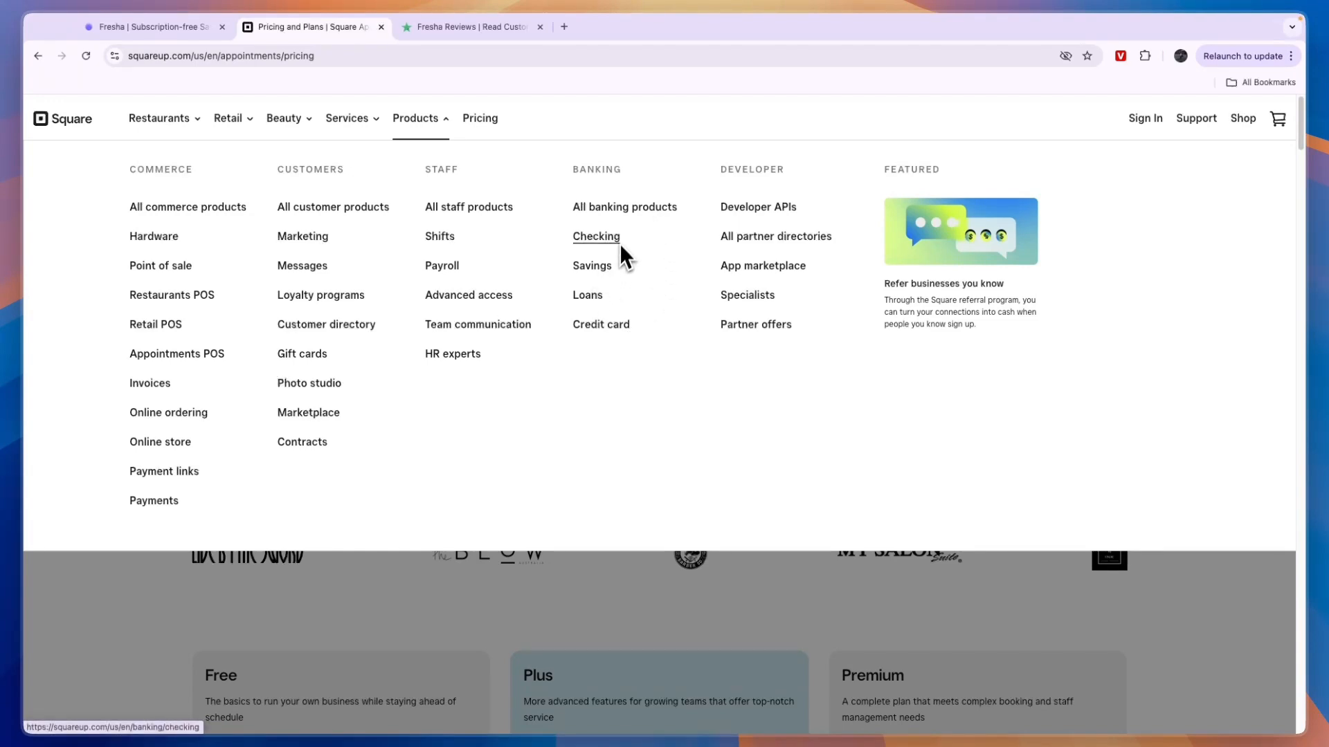
{"action": "mouse_move", "coordinate": [616, 256]}
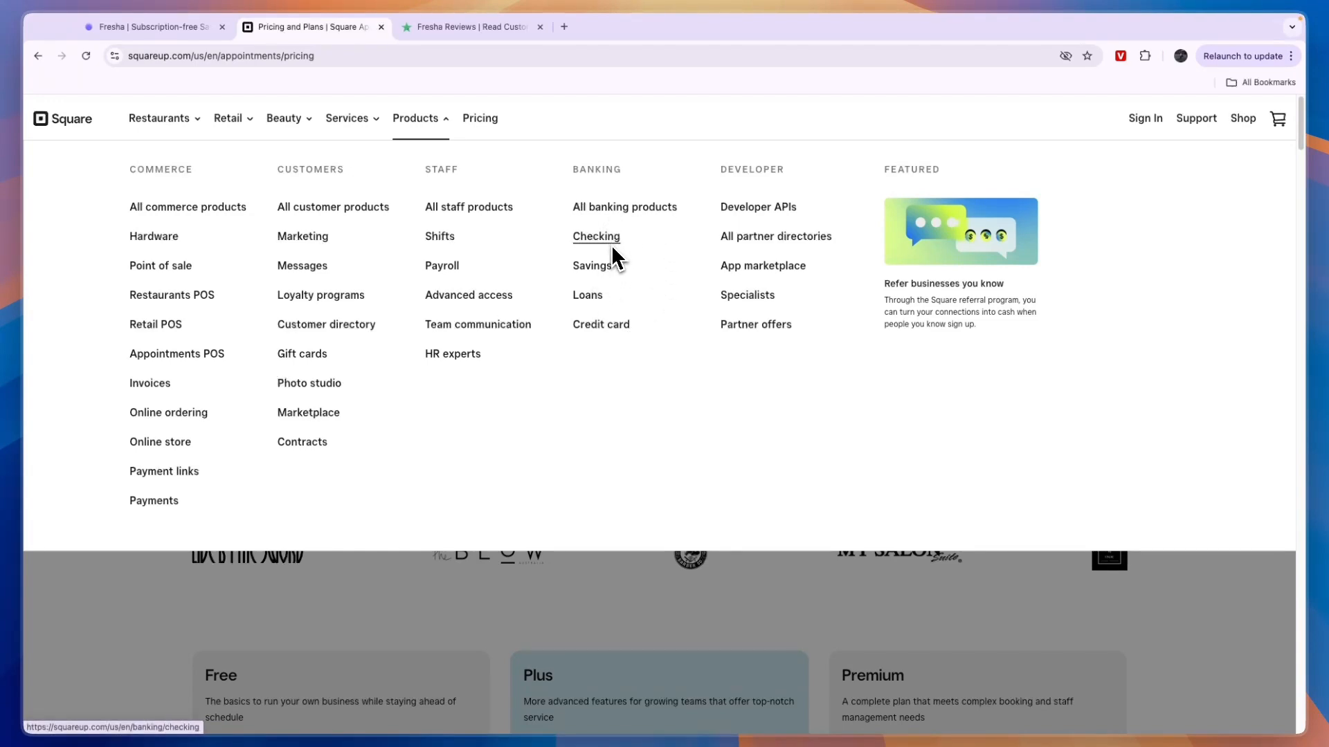
{"action": "mouse_move", "coordinate": [454, 556]}
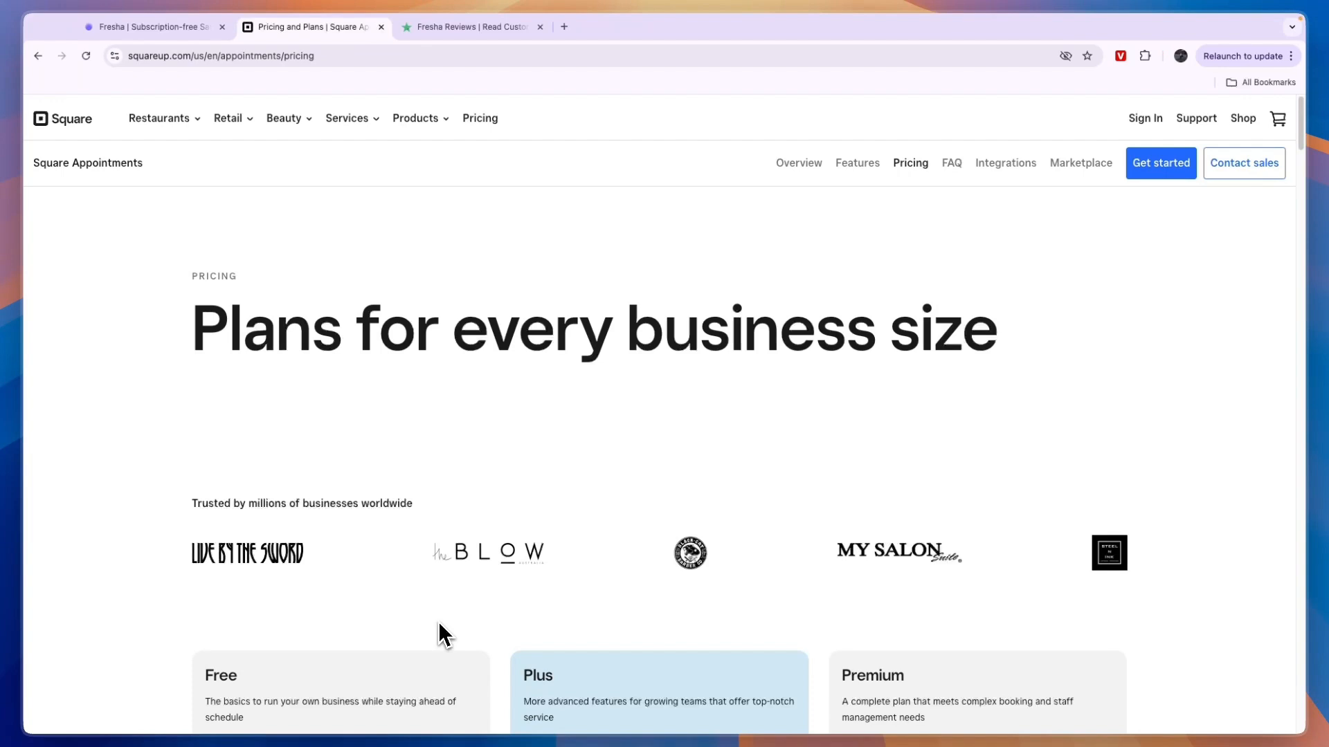
Look over Square's product categories, close the menu and return to the Fresha pricing page.
{"action": "left_click", "coordinate": [152, 27]}
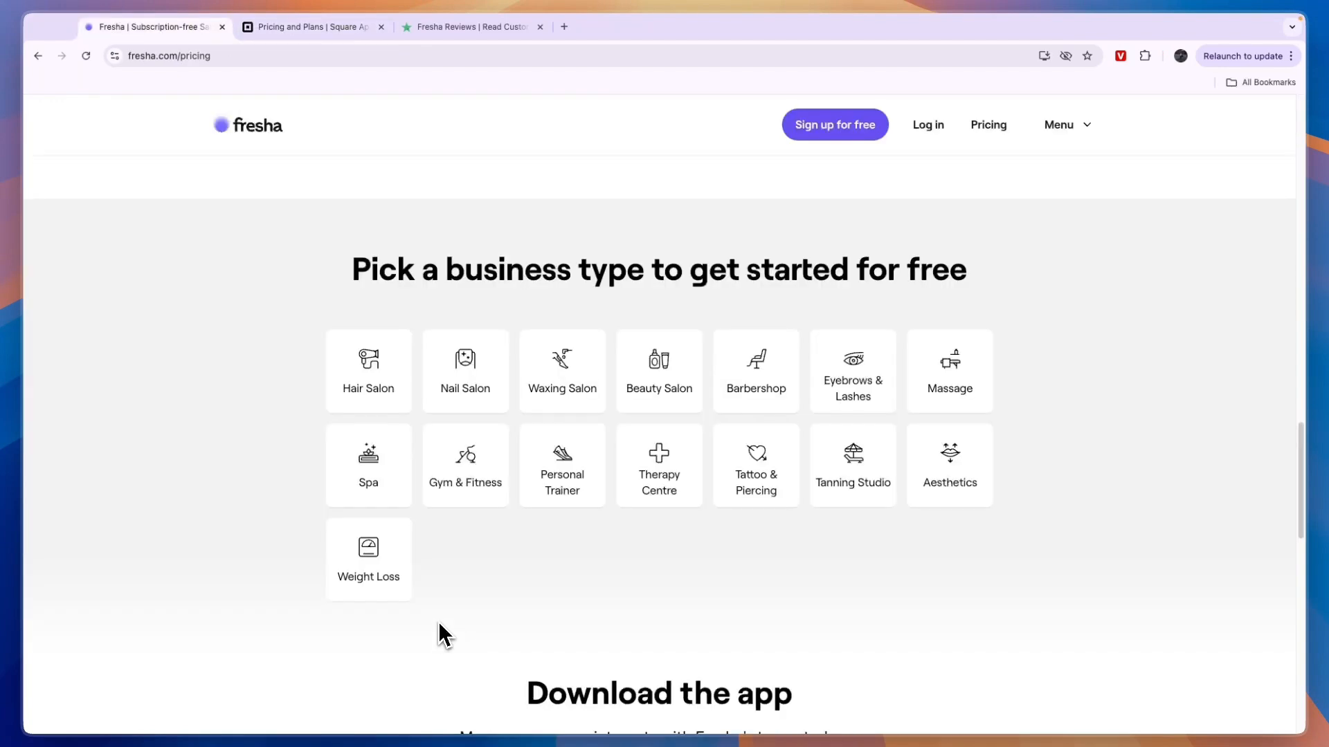
Open Trustpilot's Fresha page showing a 4.4 rating from 1,537 reviews, 78% five-star.
{"action": "left_click", "coordinate": [470, 26]}
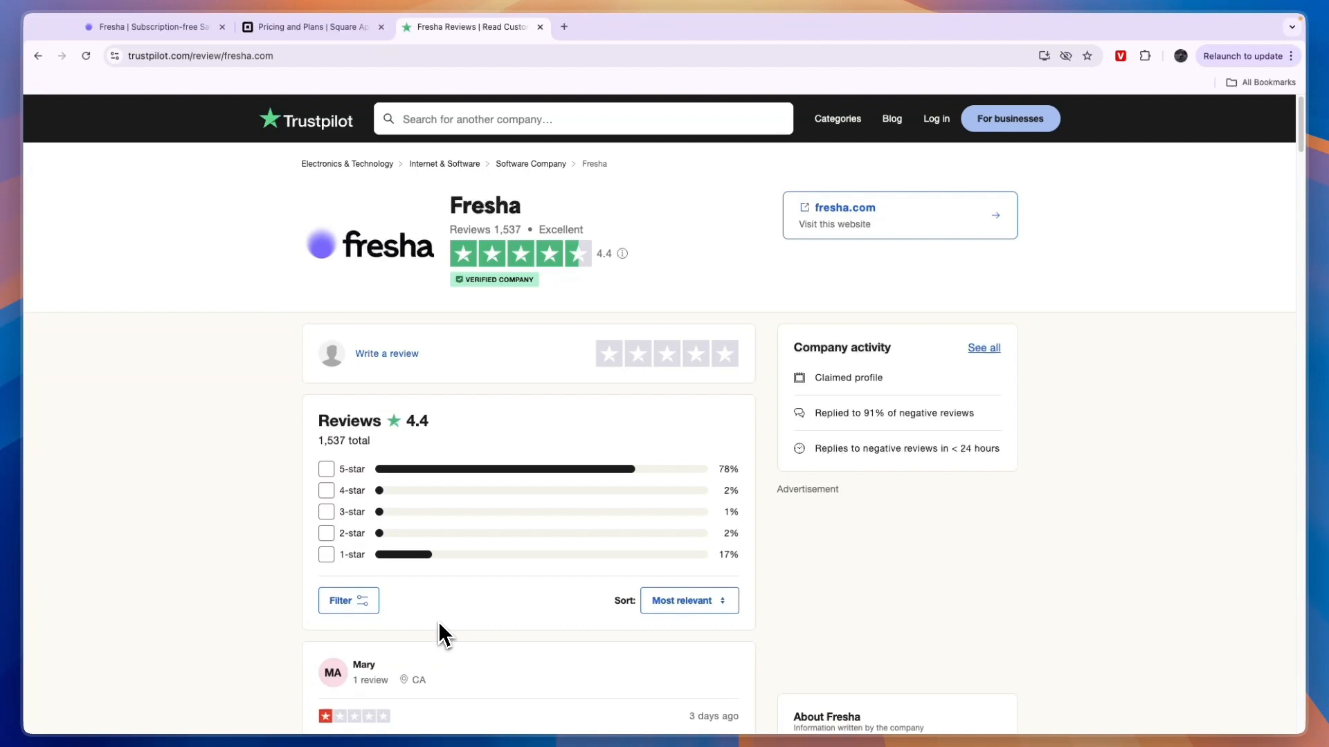
{"action": "mouse_move", "coordinate": [421, 390]}
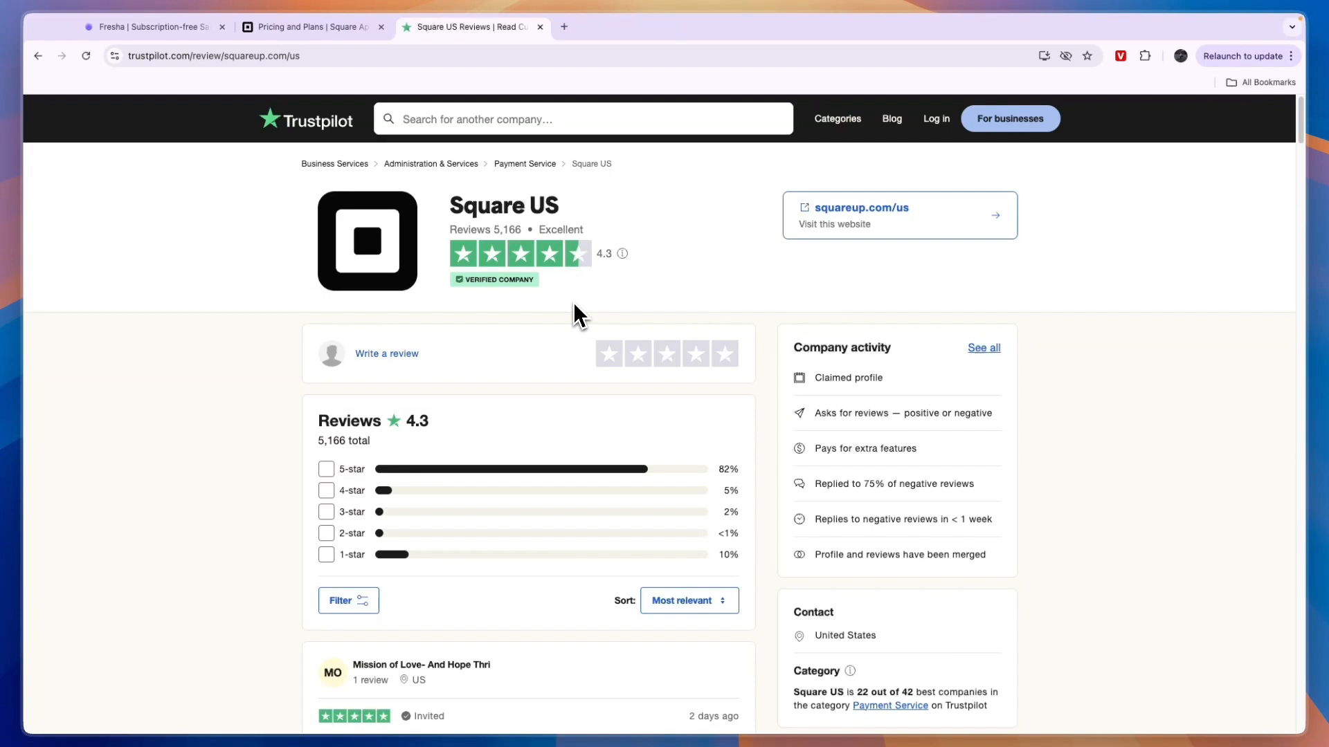
Leave the Trustpilot reviews for the Fresha pricing page, then the Square Appointments pricing plans.
{"action": "left_click", "coordinate": [153, 27]}
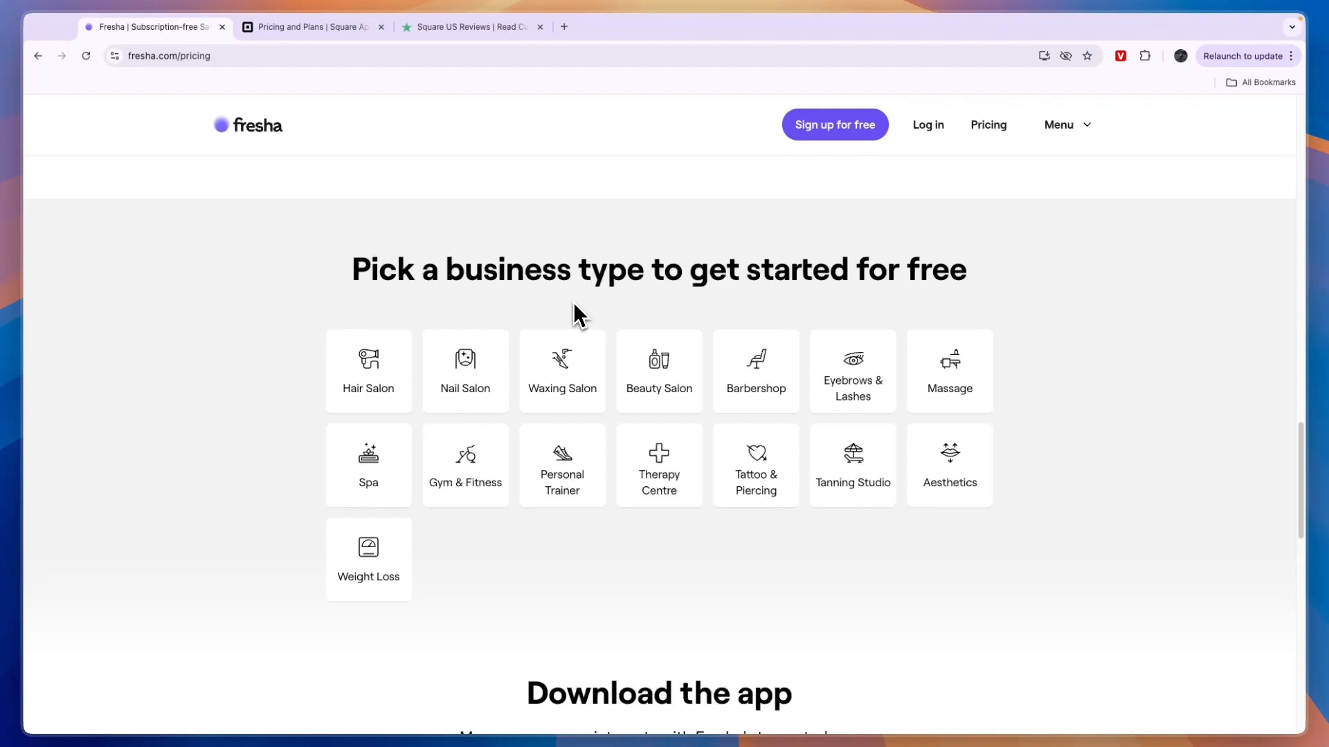
{"action": "left_click", "coordinate": [310, 26]}
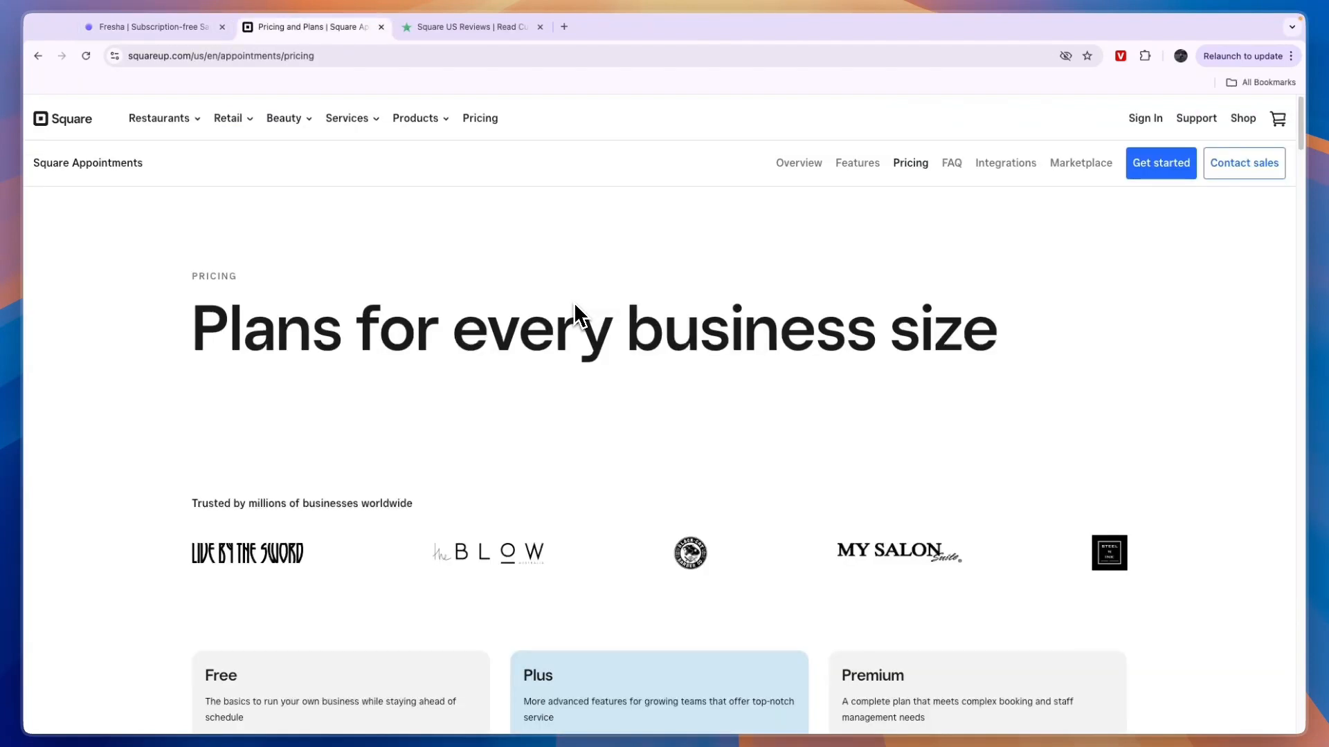